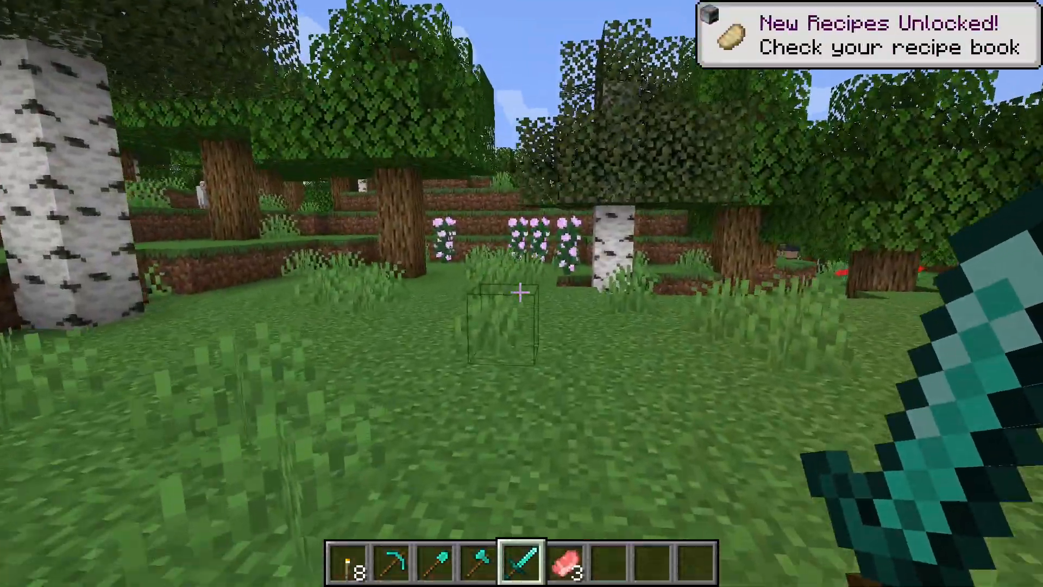
mouse_move(522, 293)
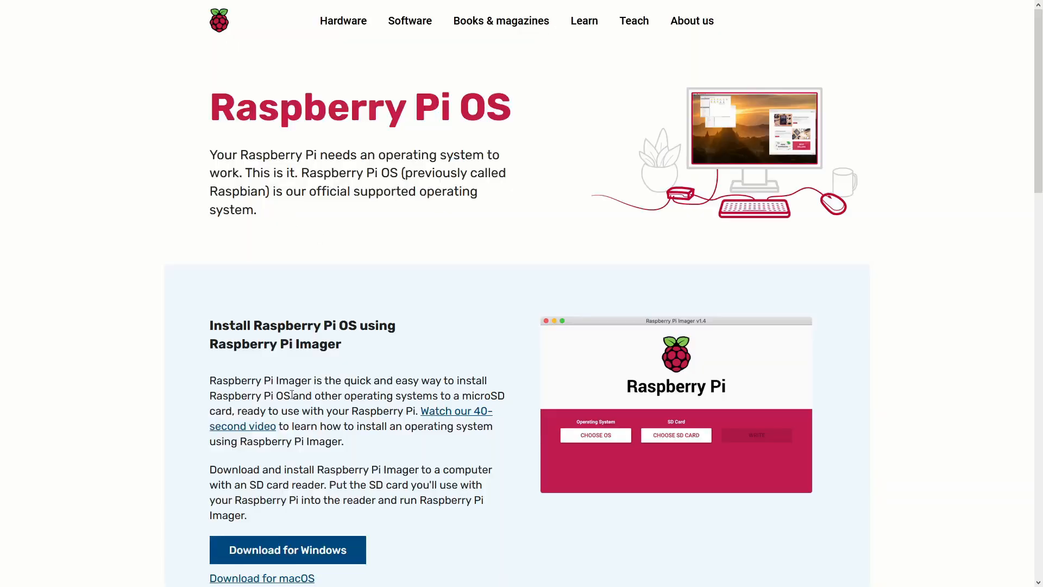
- Download the Windows version of Raspberry Pi Imager from the Raspberry Pi OS page
scroll(down, 3)
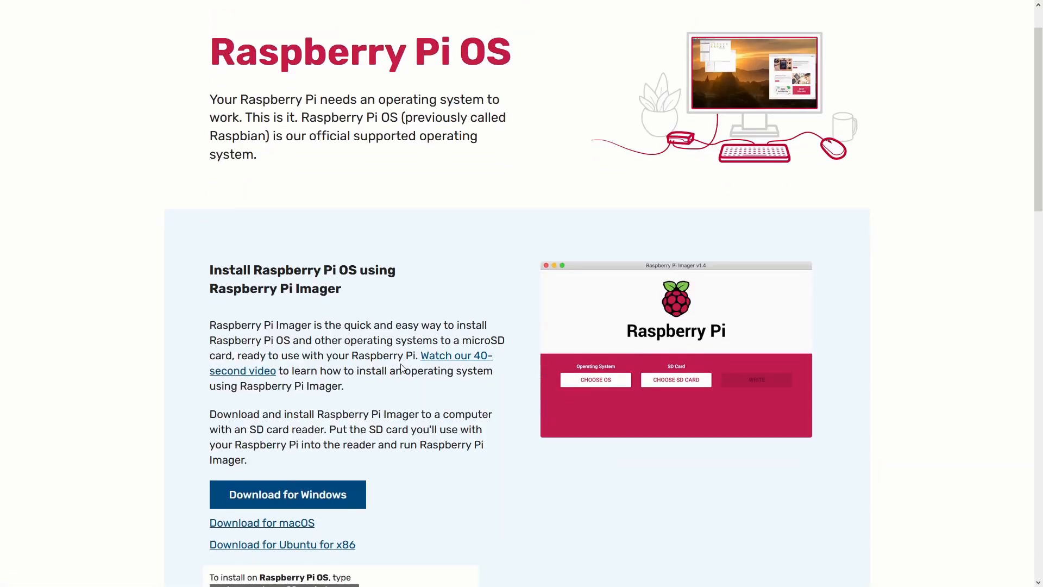
click(286, 494)
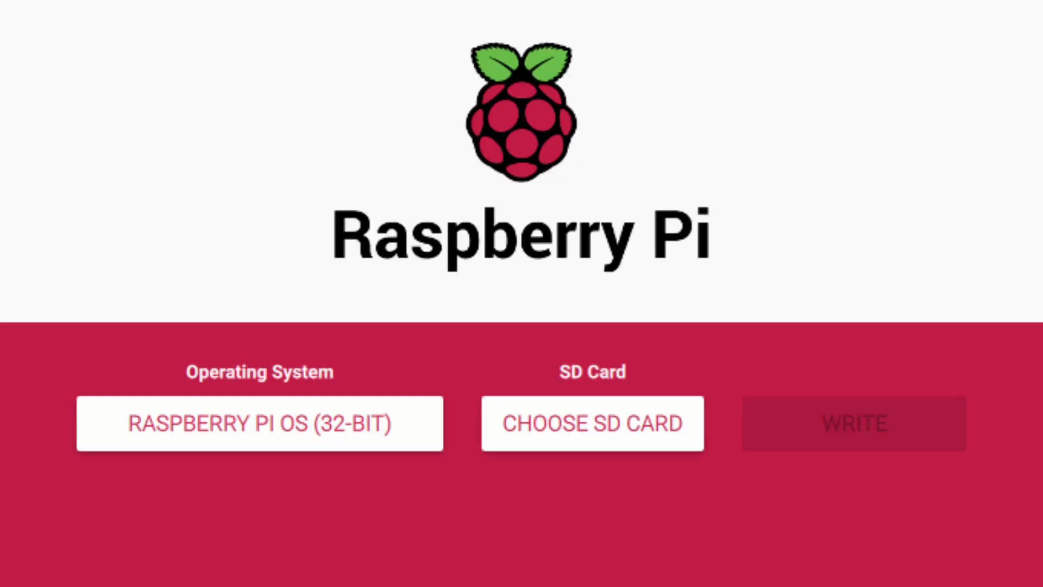
- Write Raspberry Pi OS (32-bit) to the 31.1 GB SDHC card and dismiss the success notice
click(260, 423)
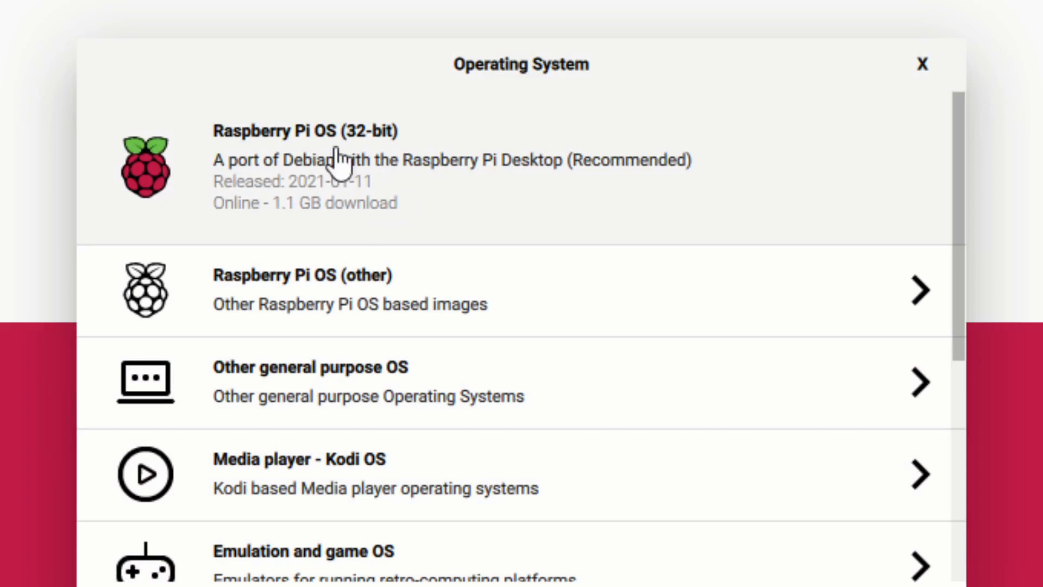
mouse_move(362, 190)
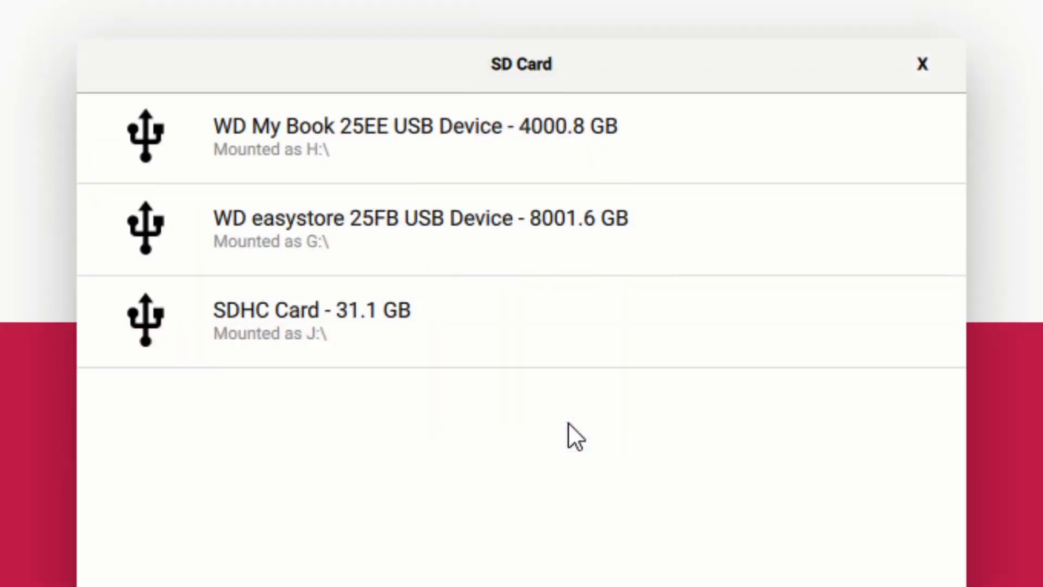
mouse_move(299, 333)
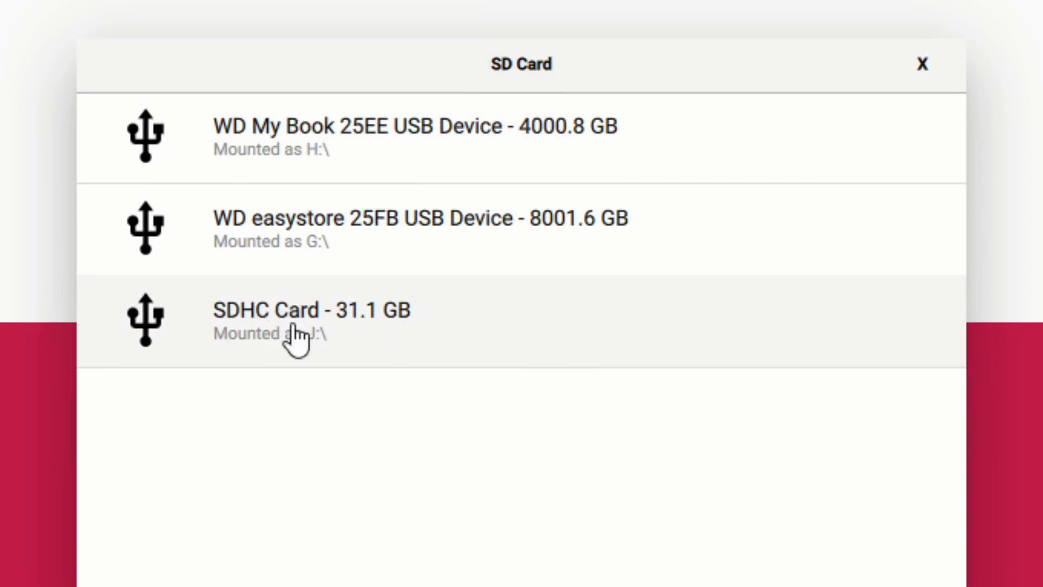
click(311, 320)
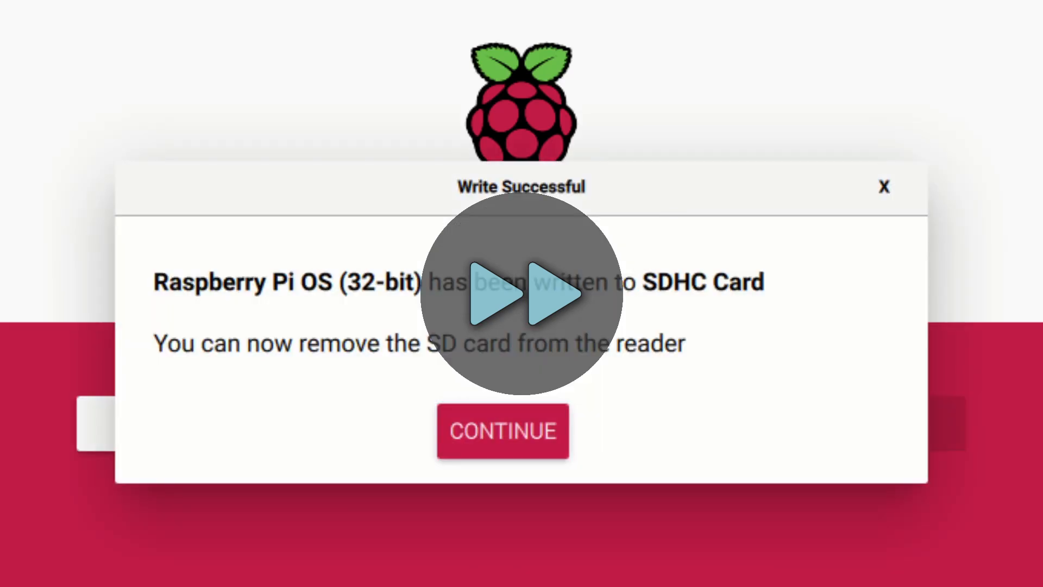
click(502, 431)
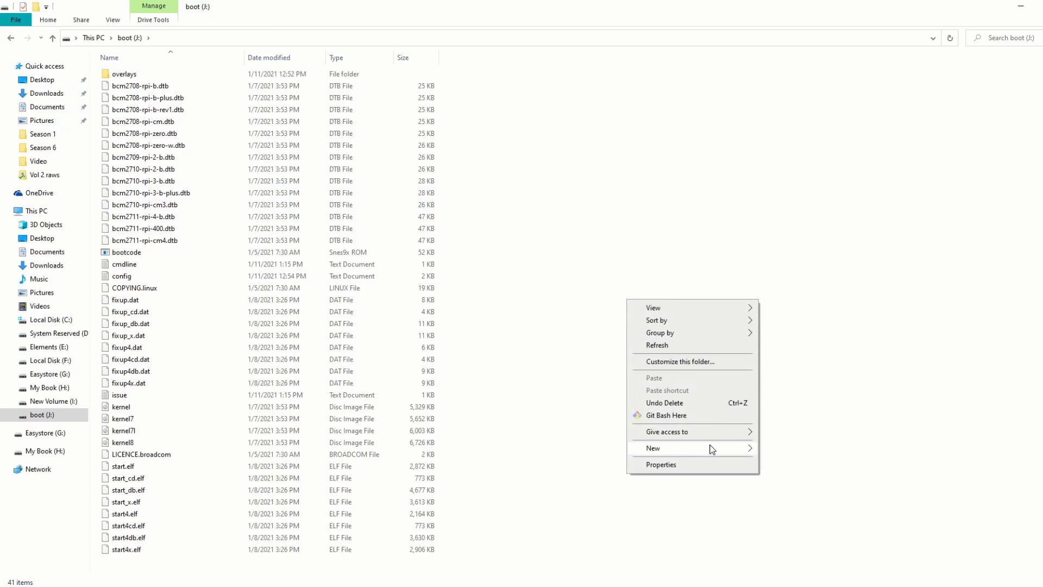
- Create a new empty file named ssh in boot (J:)
click(653, 447)
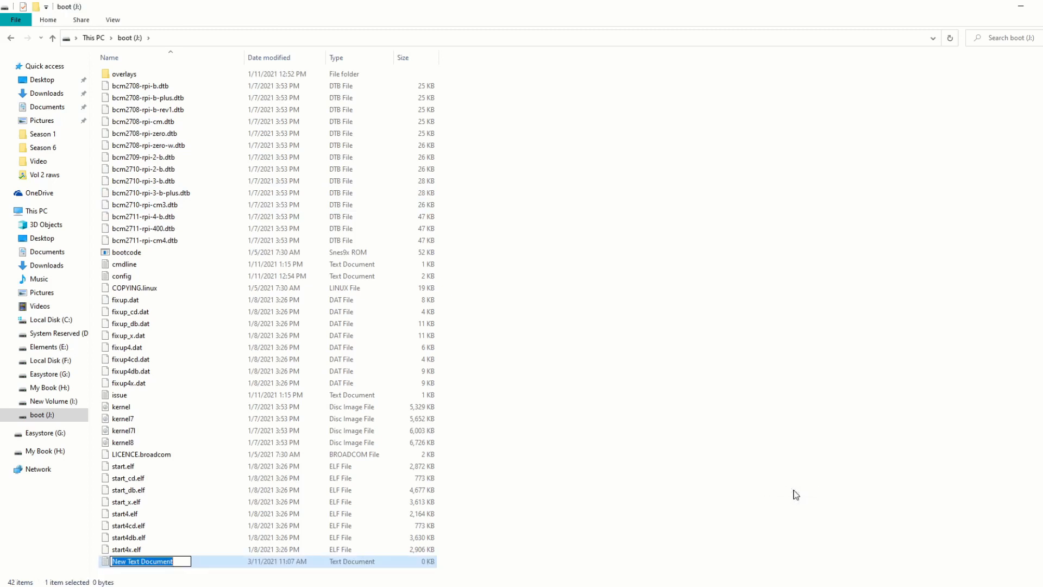
text(ssh)
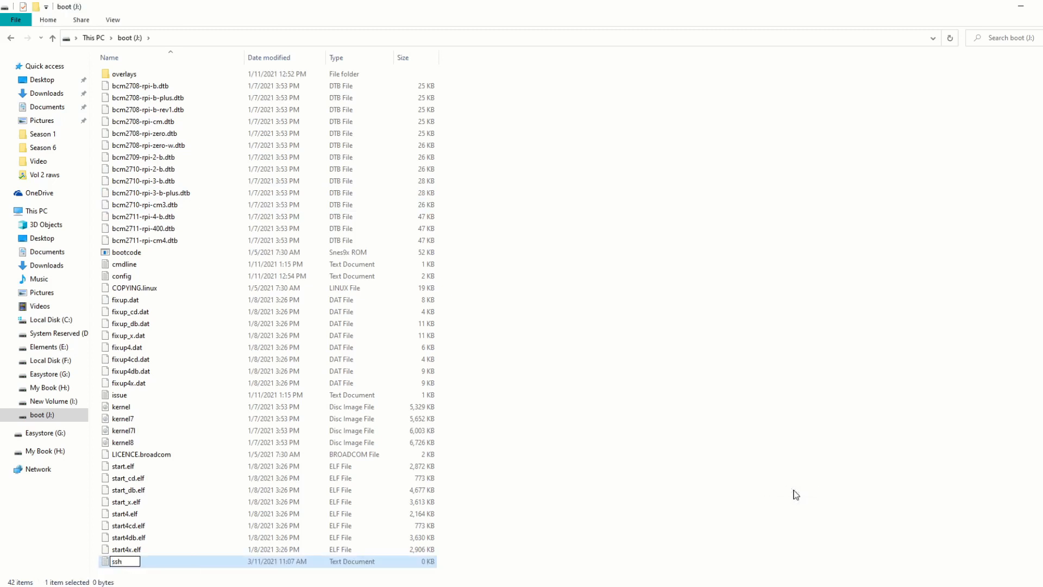
click(112, 20)
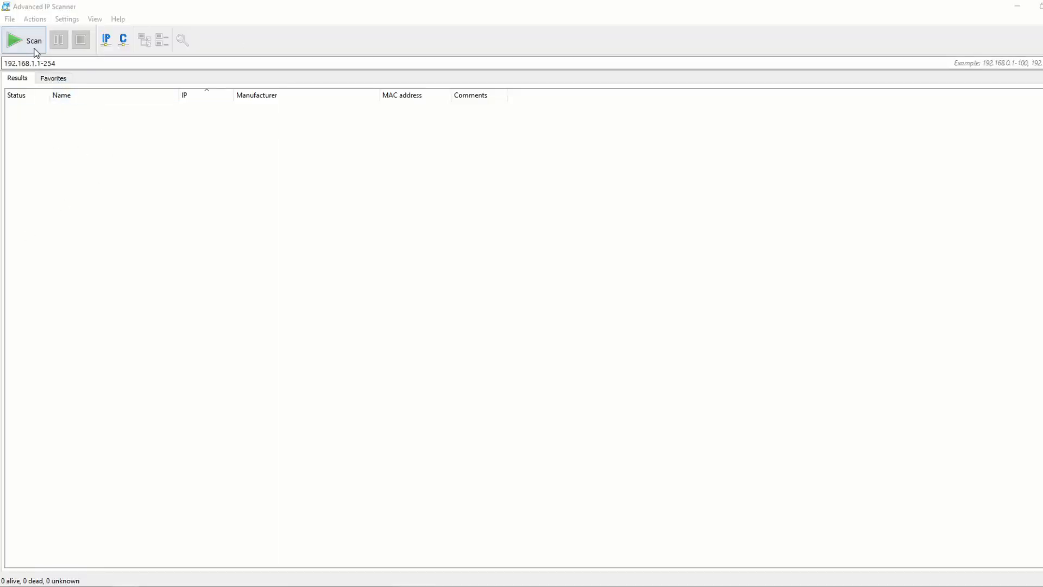
- Scan the 192.168.1.1-254 range and locate the Raspberry Pi in the results
click(23, 39)
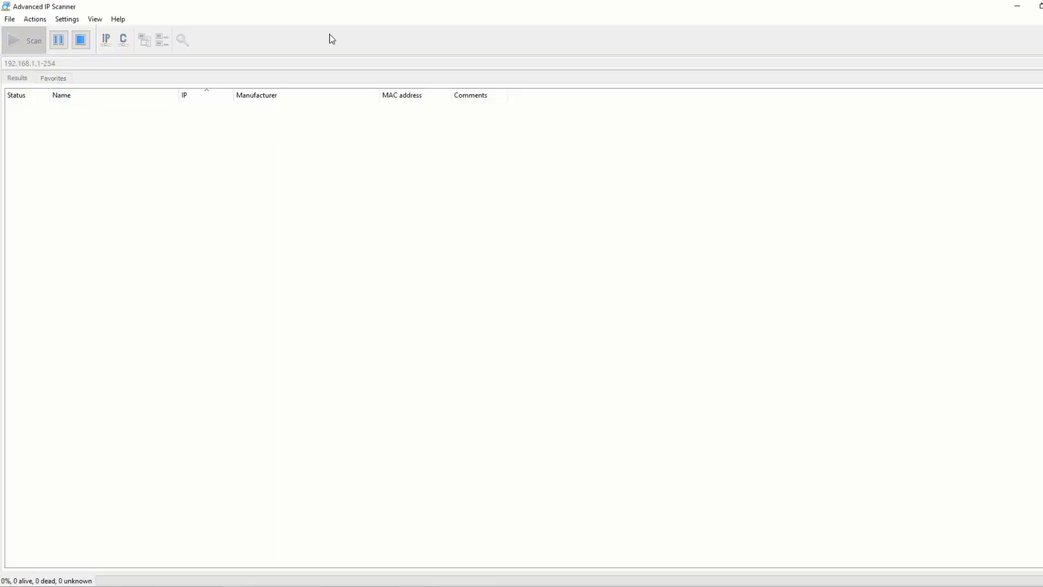
click(28, 39)
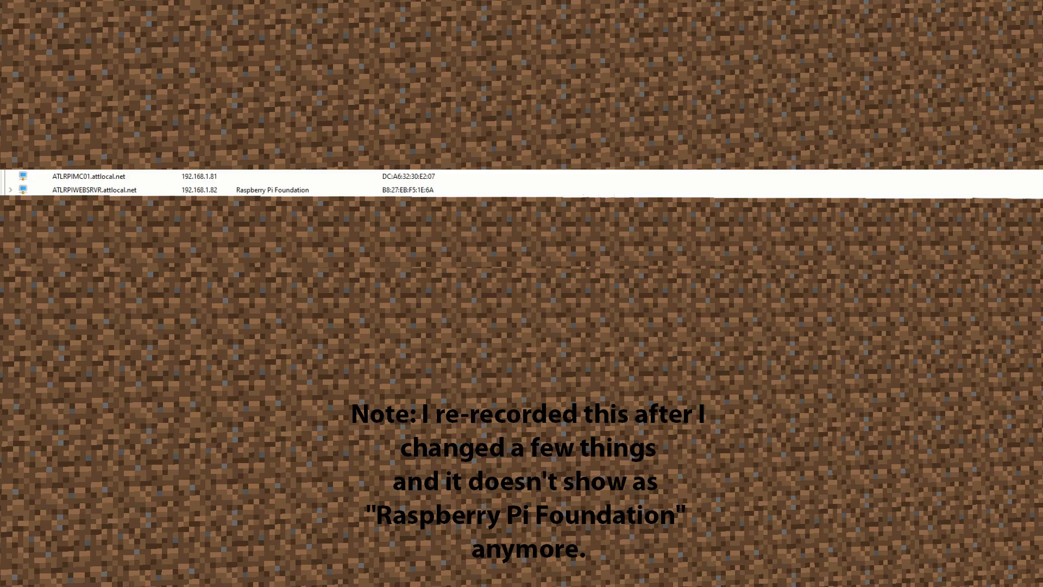
click(193, 176)
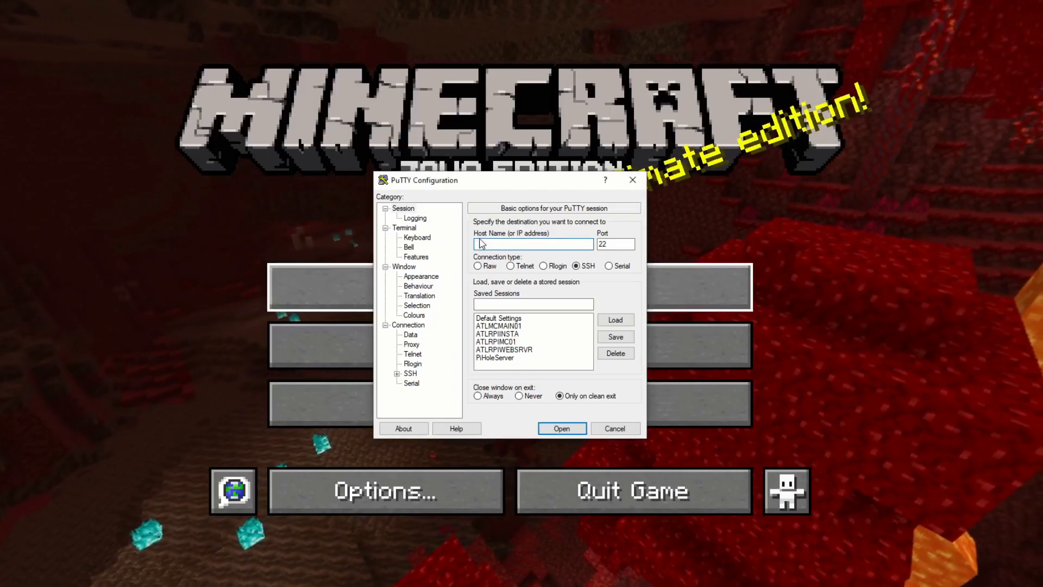
text(192.168.)
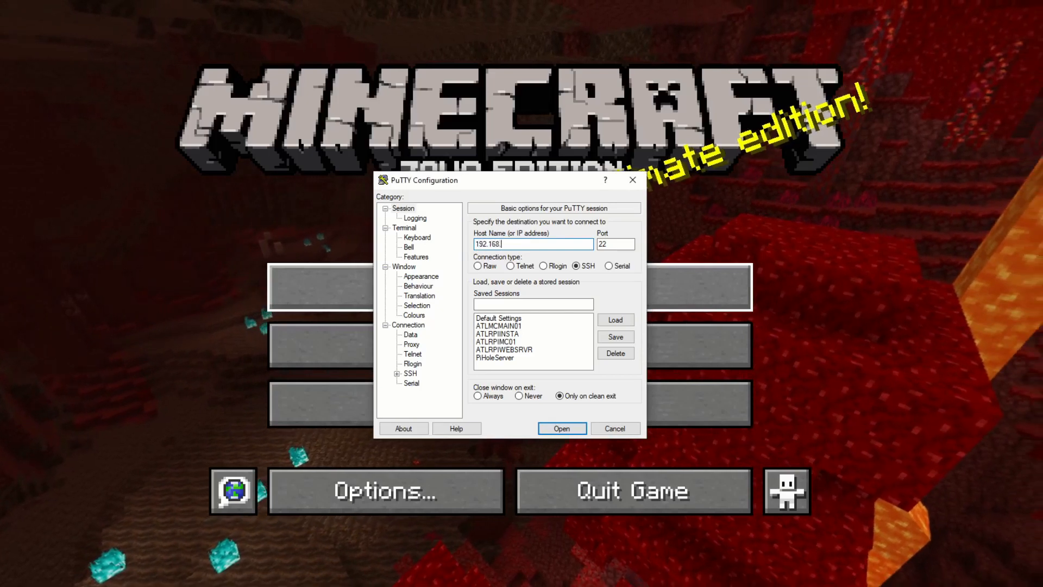
click(561, 428)
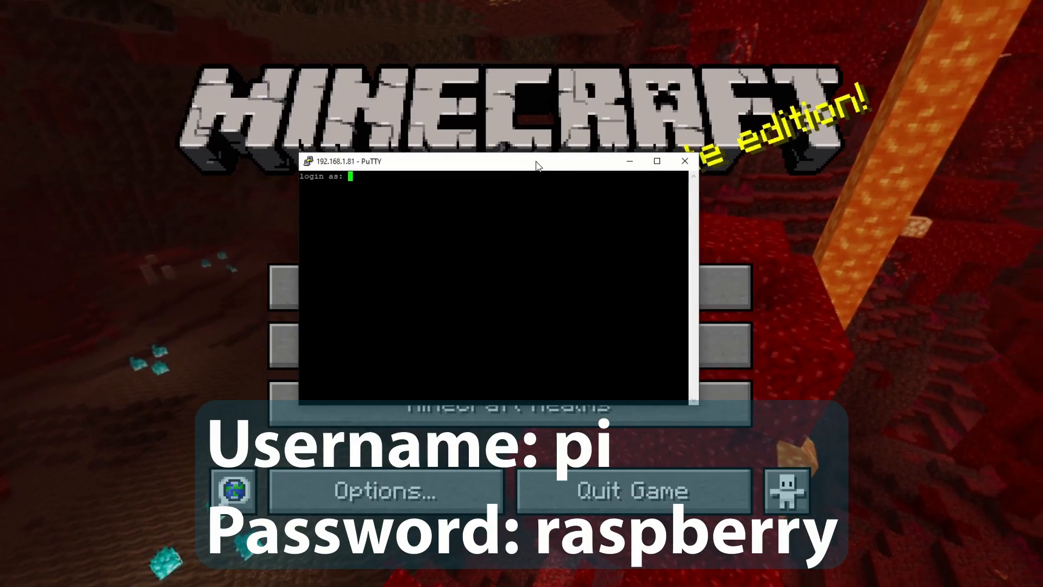
text(pi)
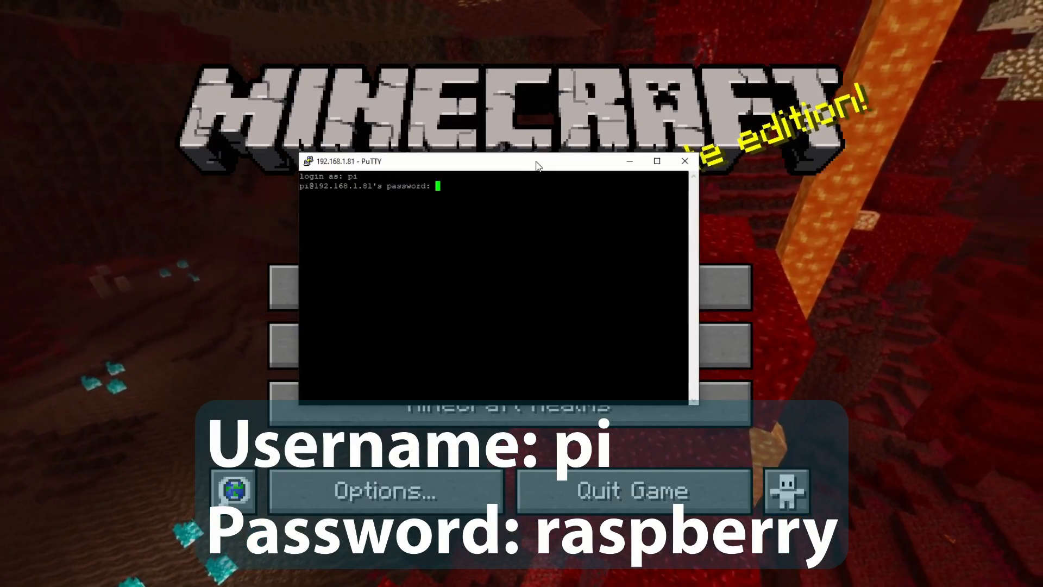
text(raspberry)
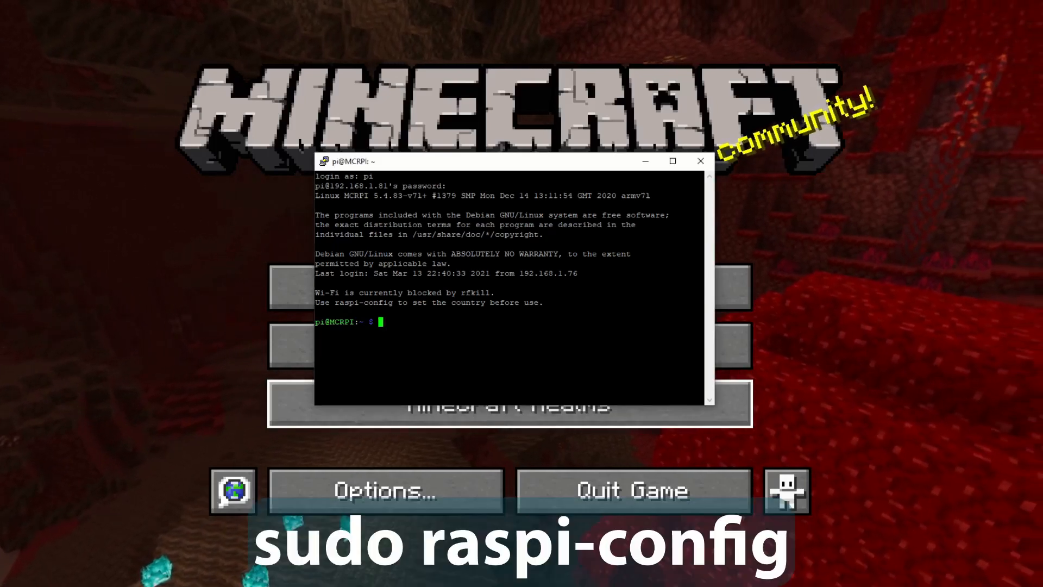
- In raspi-config, change the pi password and set the hostname to MCRPI
text(sudo raspi-)
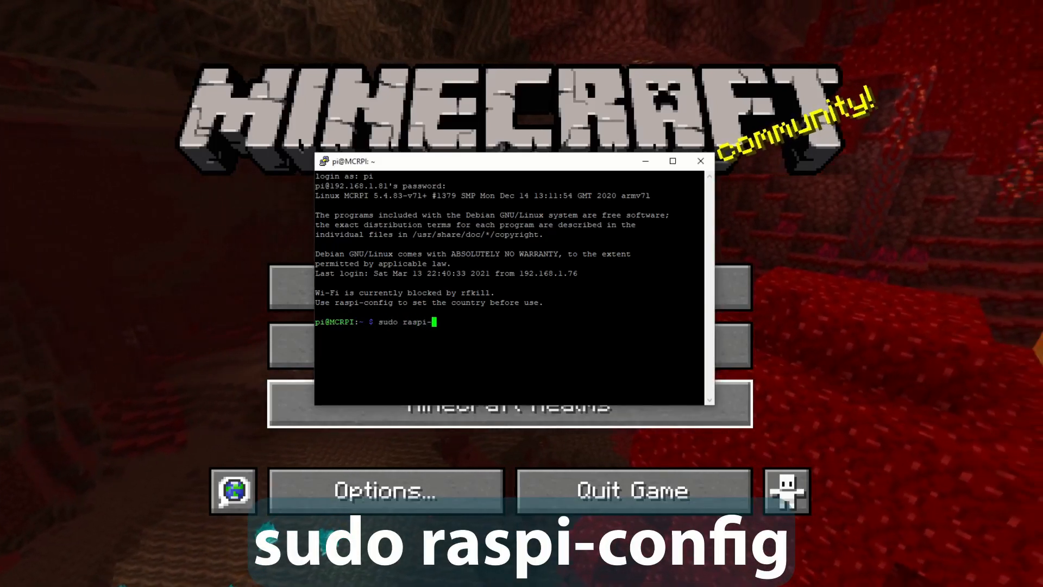
key(enter)
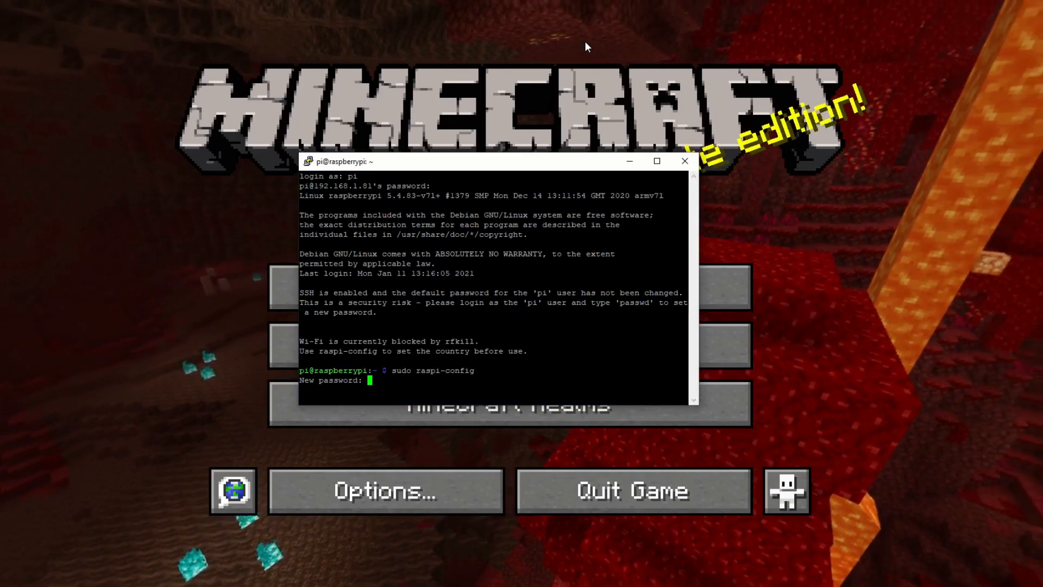
key(Enter)
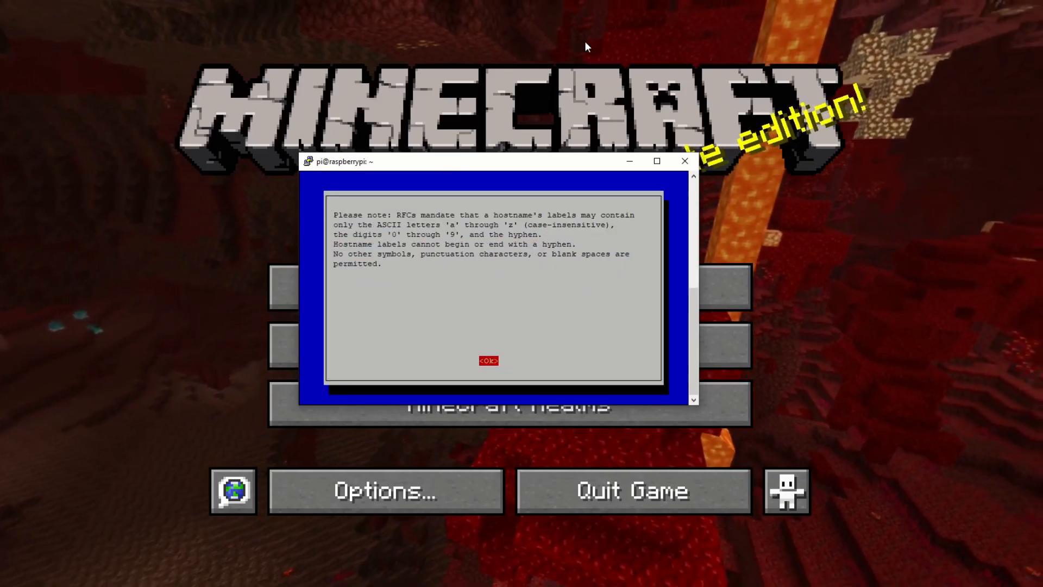
click(488, 361)
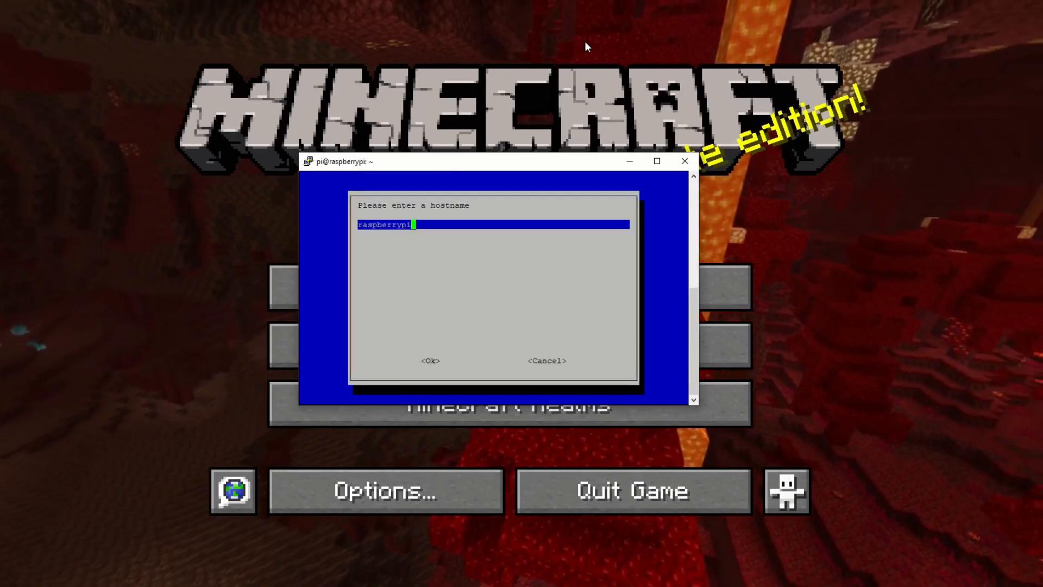
text(MCRPI)
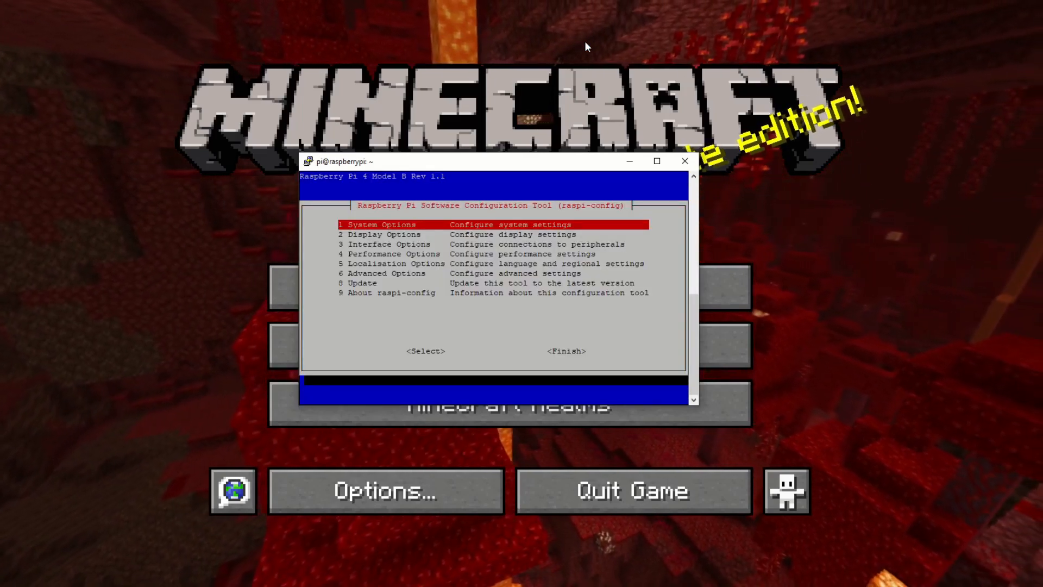
- Set GPU memory to 16, adjust performance settings, and reboot the Pi now
key(Down)
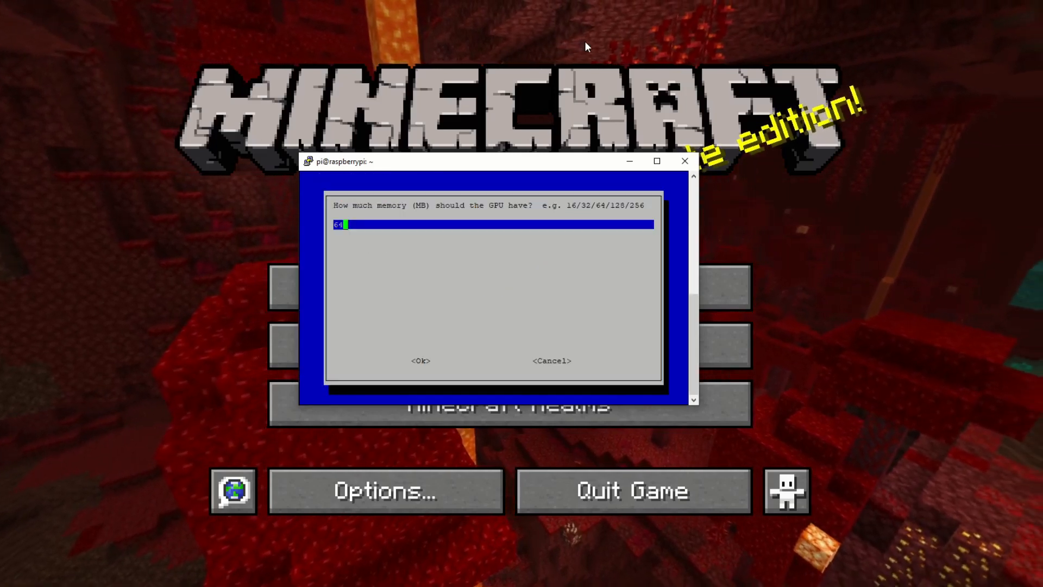
text(16)
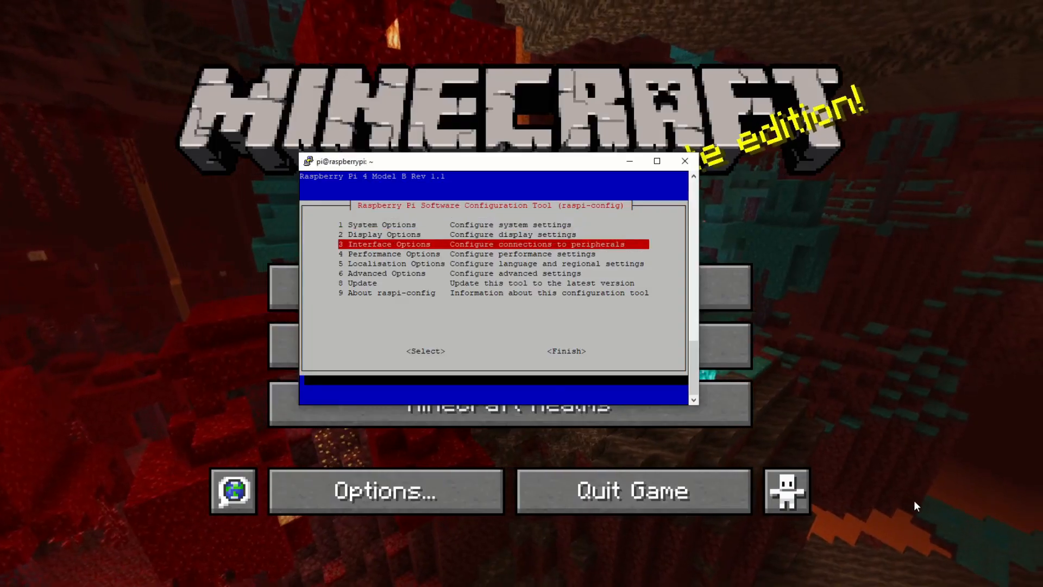
key(Down)
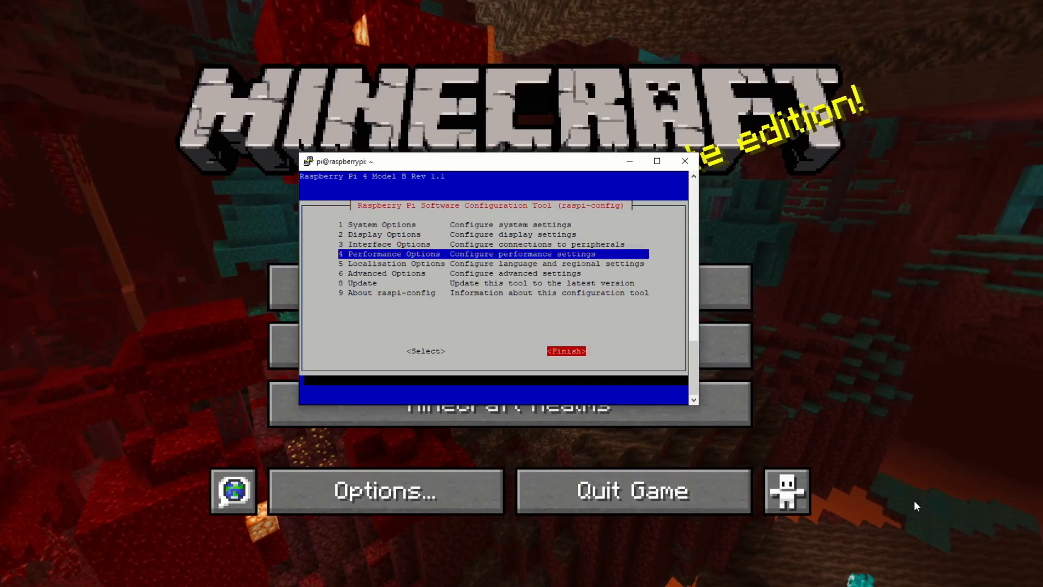
click(565, 351)
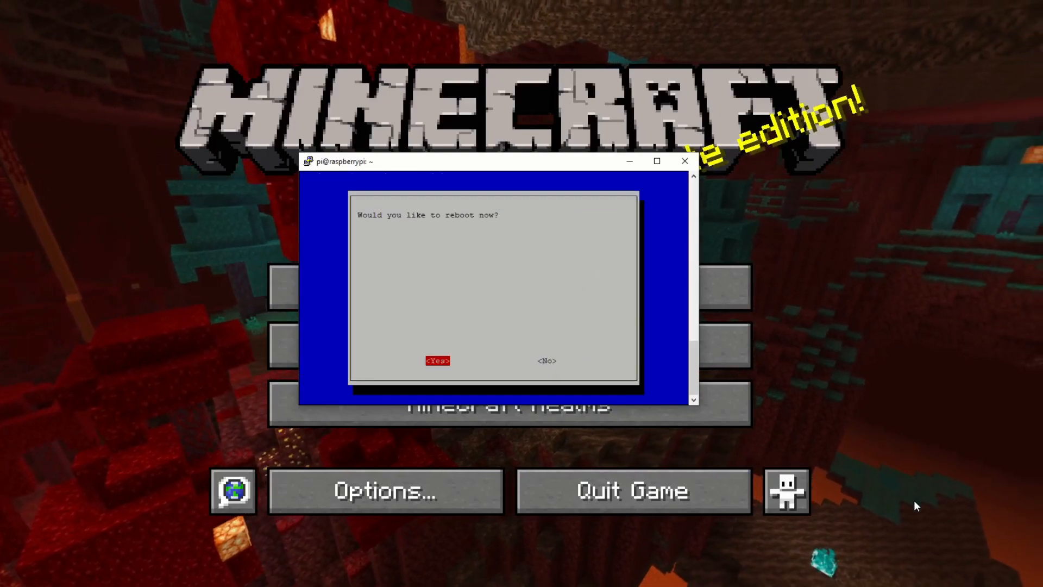
click(437, 361)
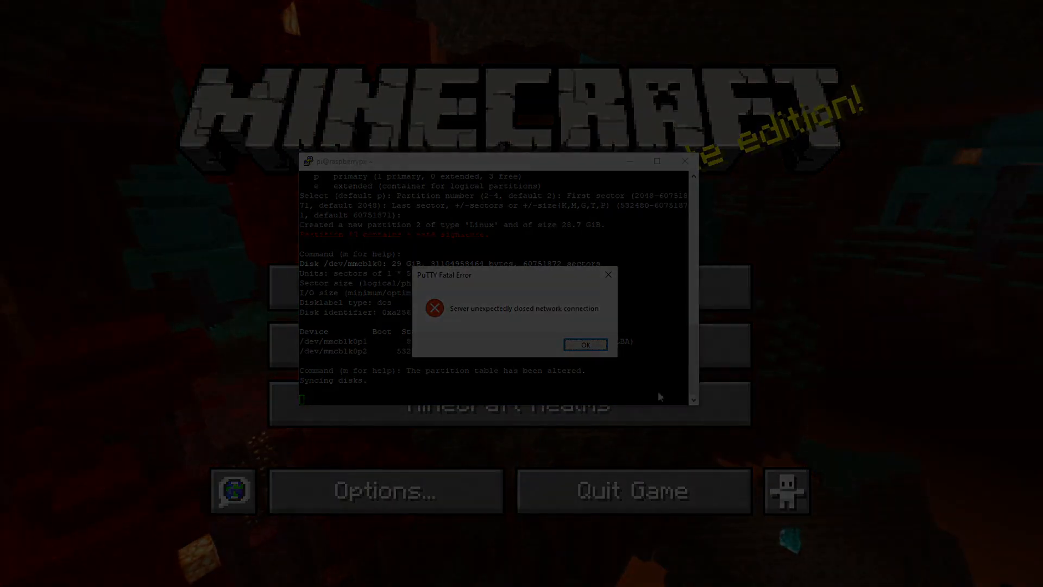
- Log back in as pi, run apt-get update, then install netatalk, screen, avahi-daemon
click(584, 344)
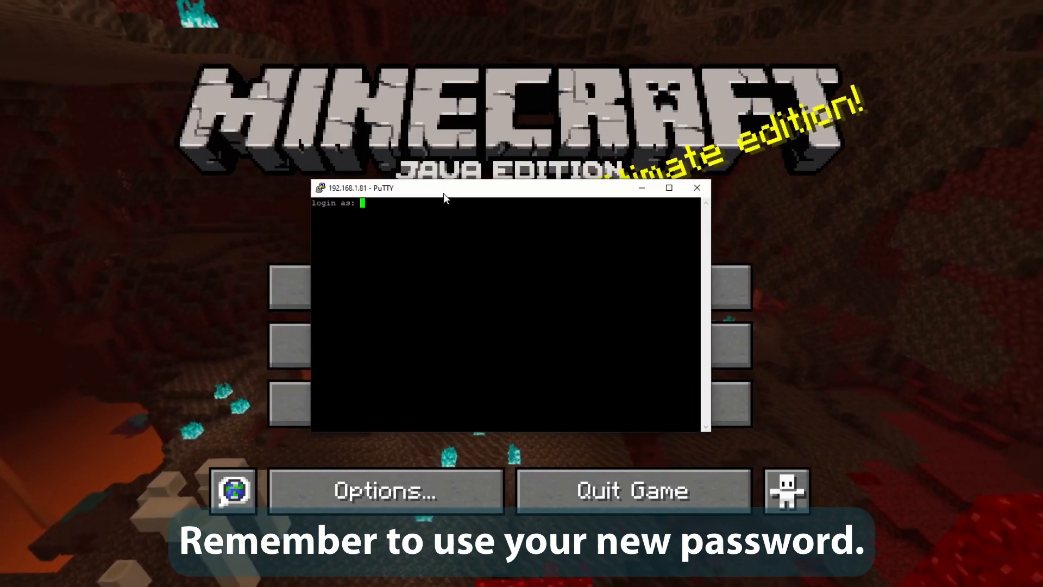
text(pi)
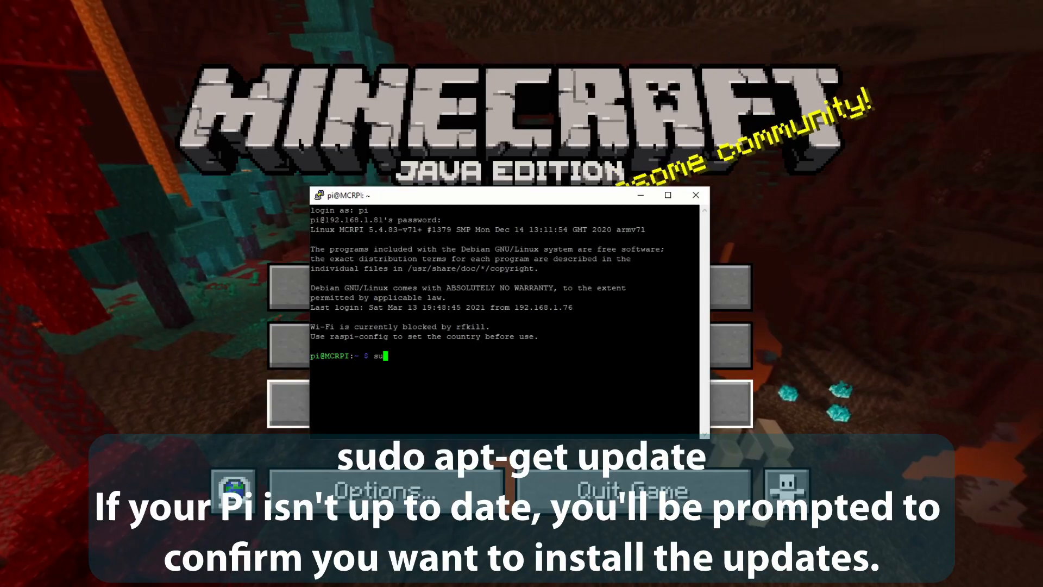
text(sudo apt-get update)
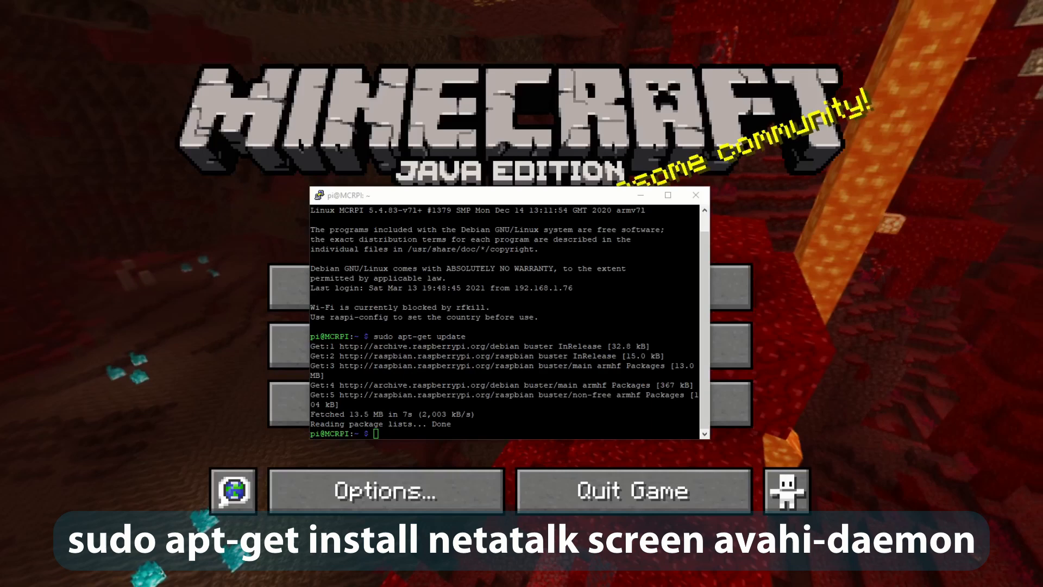
text(sudo)
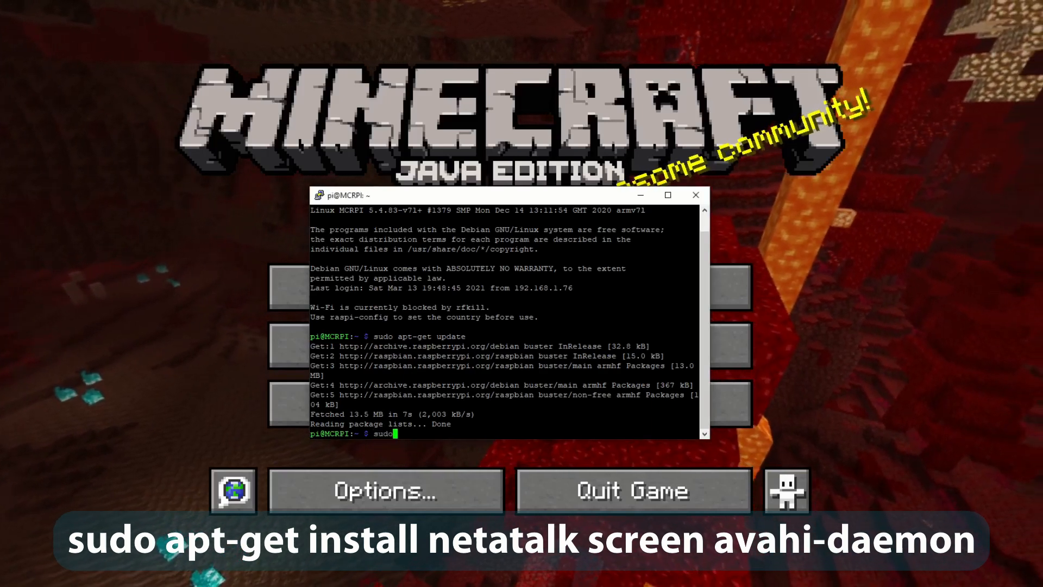
text(apt-get inst)
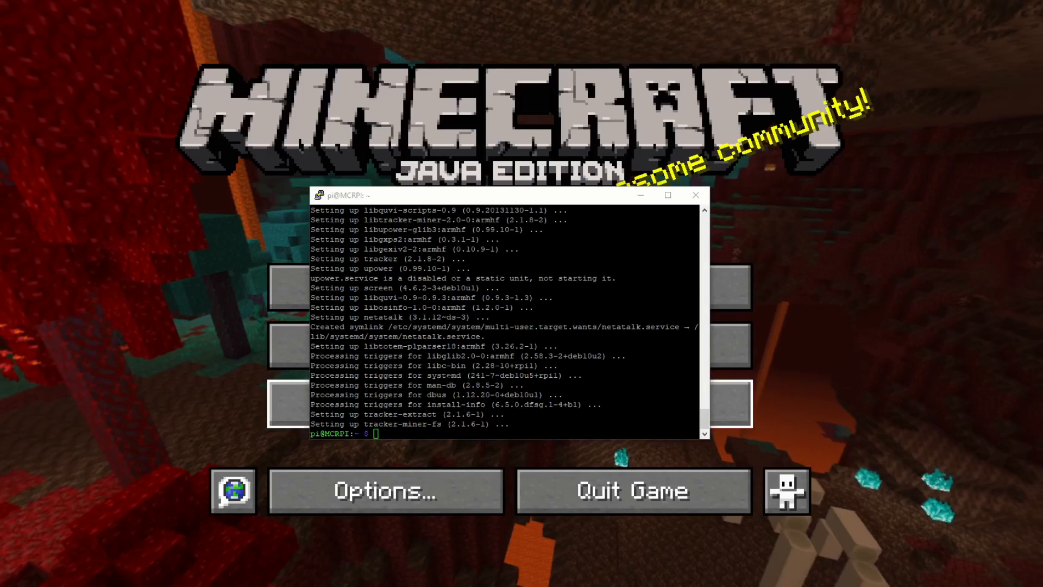
- Start a screen session, create and enter a minecraft folder, and download BuildTools.jar
text(screen -list)
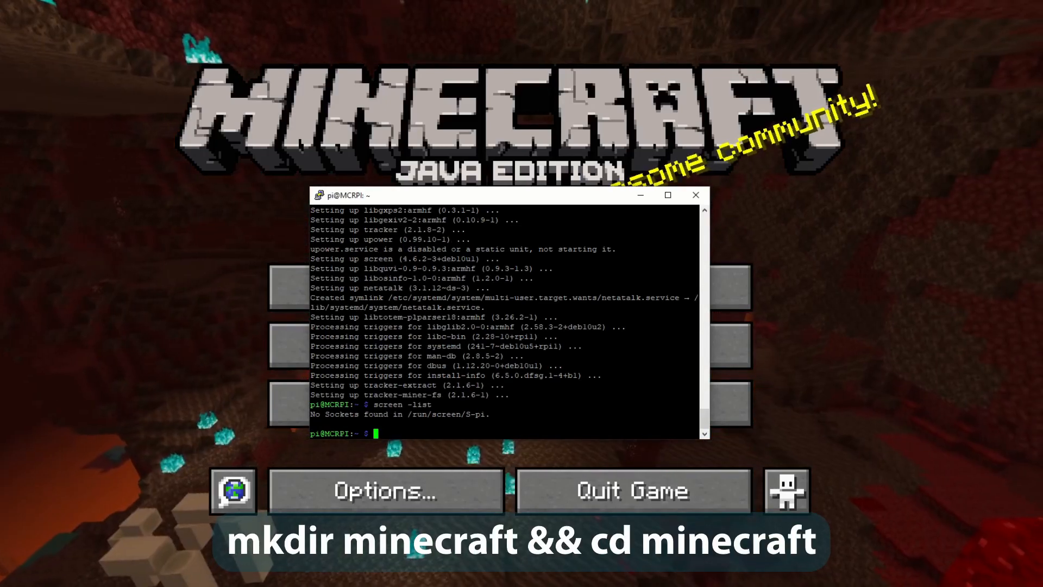
text(mkdir min)
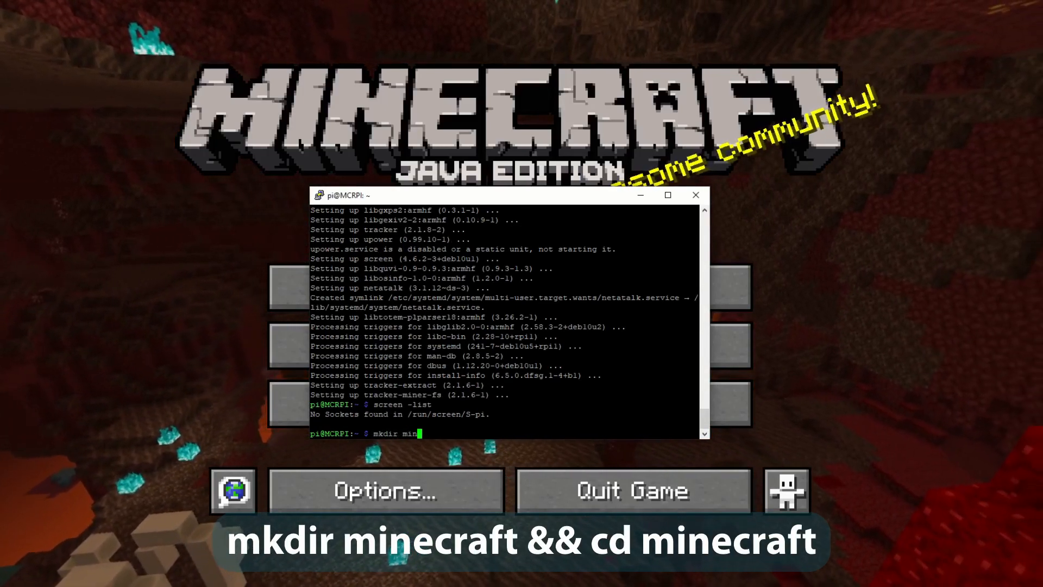
text(ecraft)
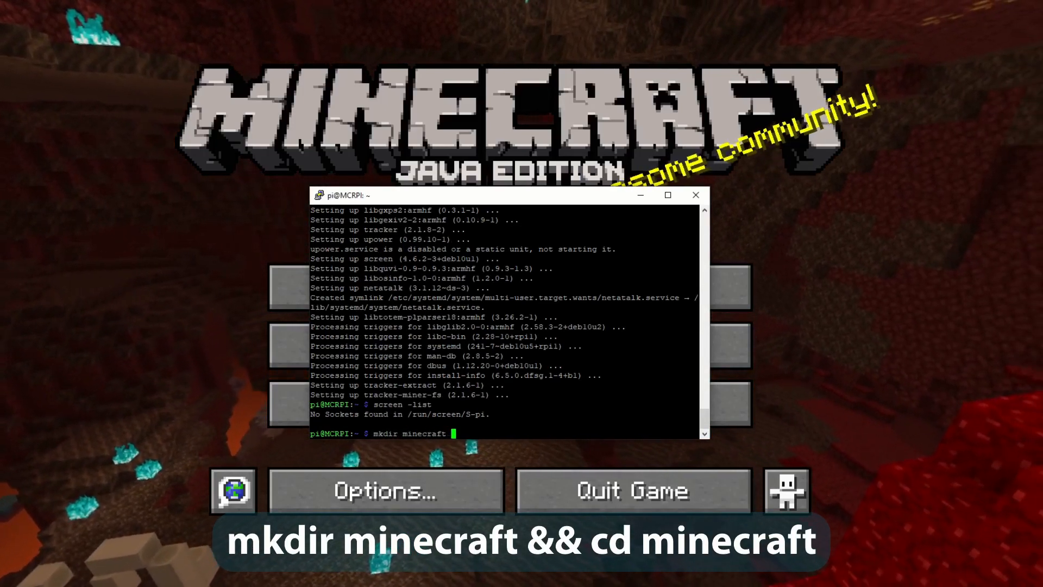
text(&& cd mine)
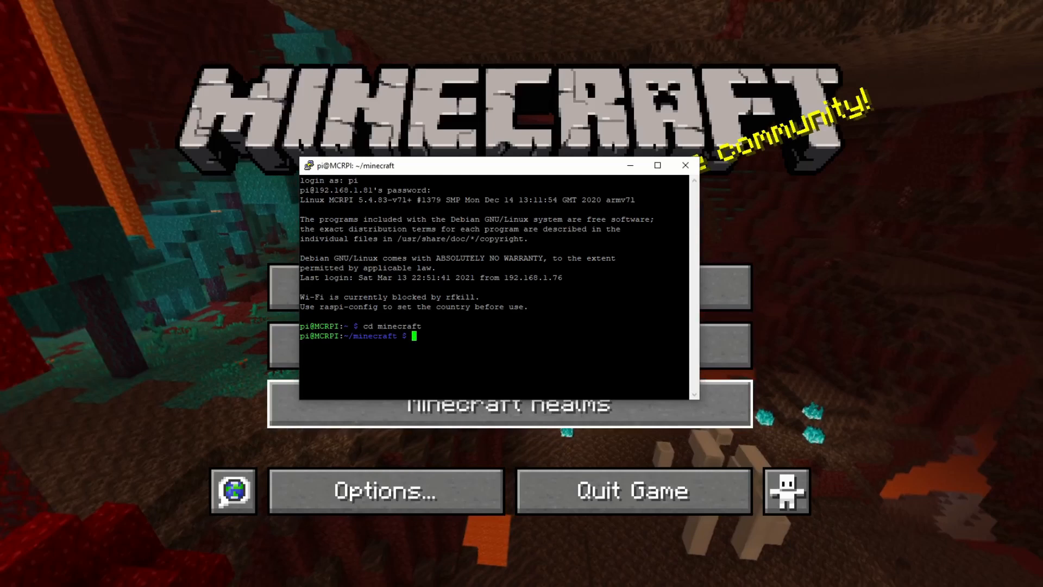
text(wget https://hub.spigotmc.org/jenkins/job/BuildTools/lastSuccessfulBuild/artifact/target/BuildTools.jar)
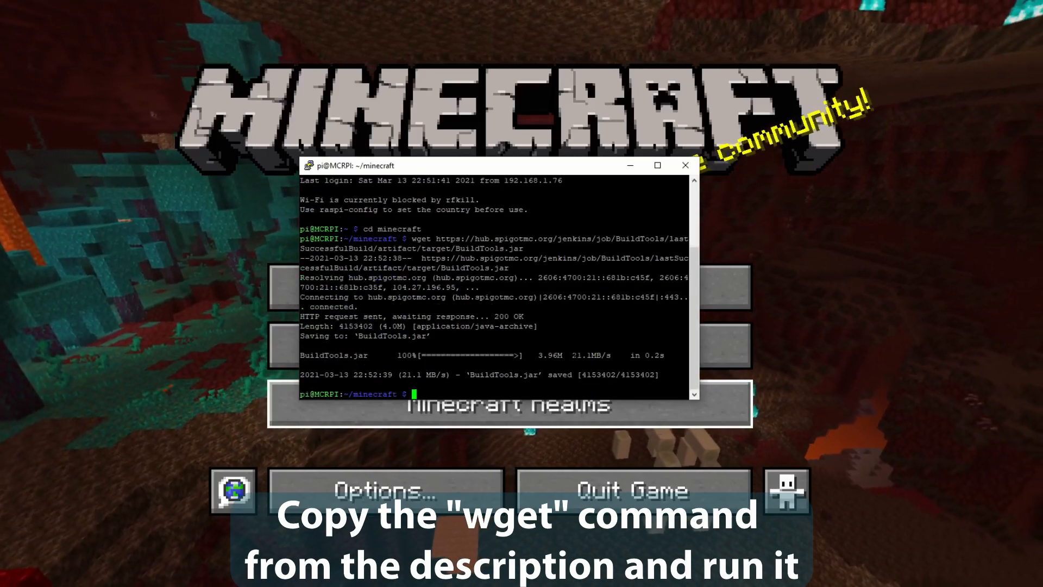
text(ls)
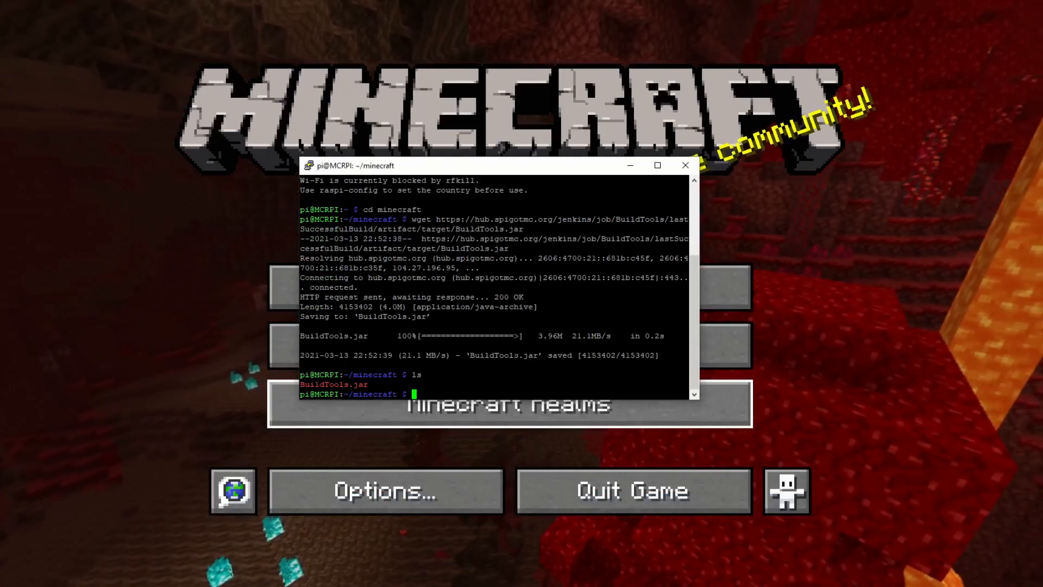
- Run BuildTools.jar with Java and install the default-jdk packages
text(java -)
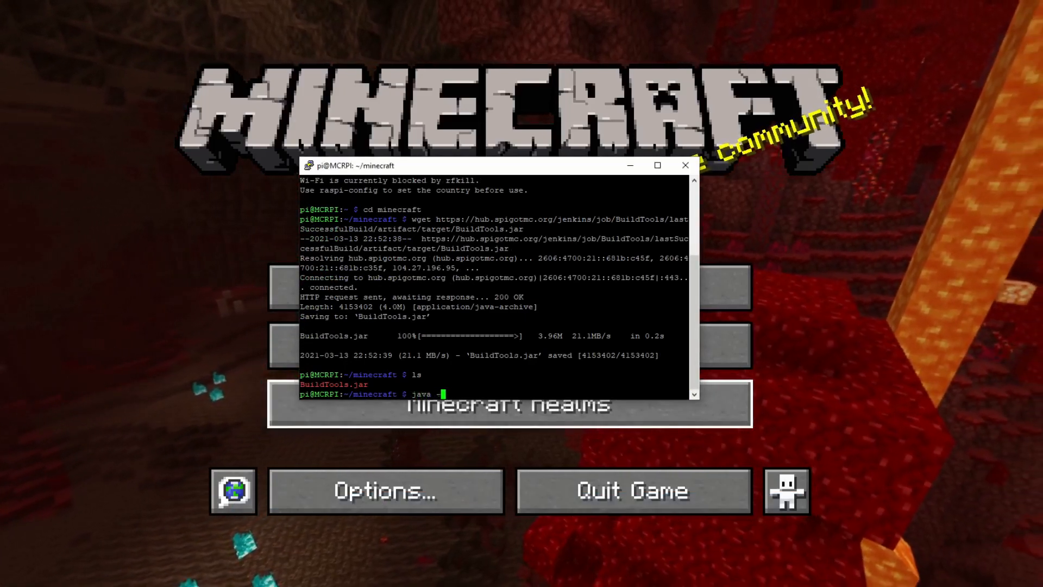
text(-jar BuildTools.jar)
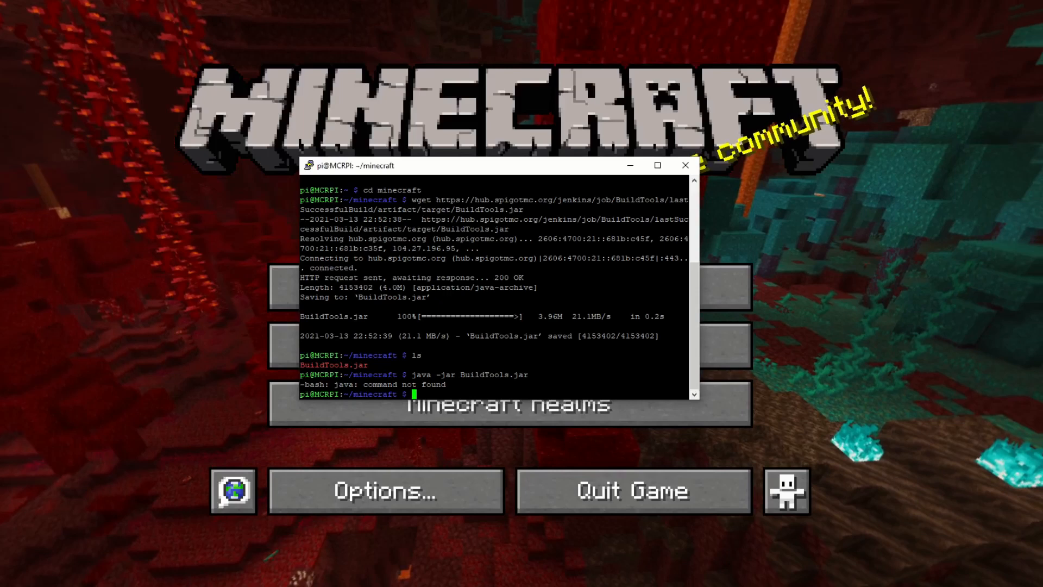
text(sudo)
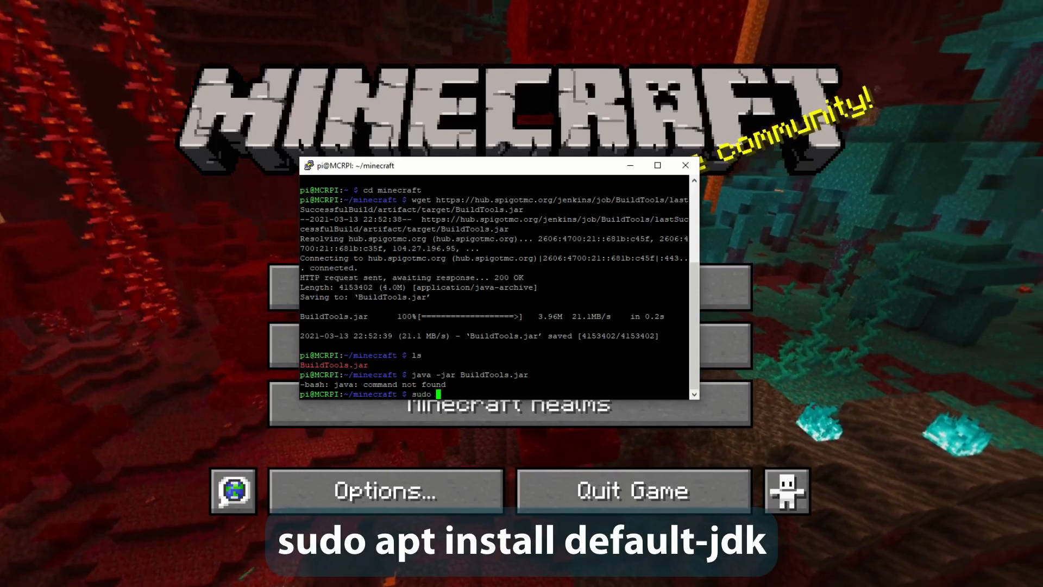
text(apt install d)
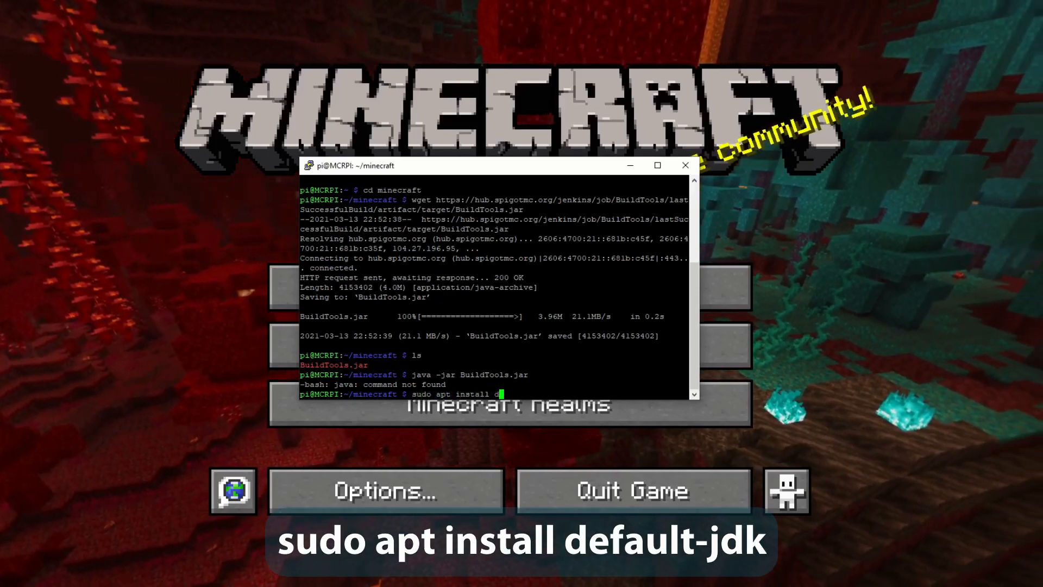
key(Return)
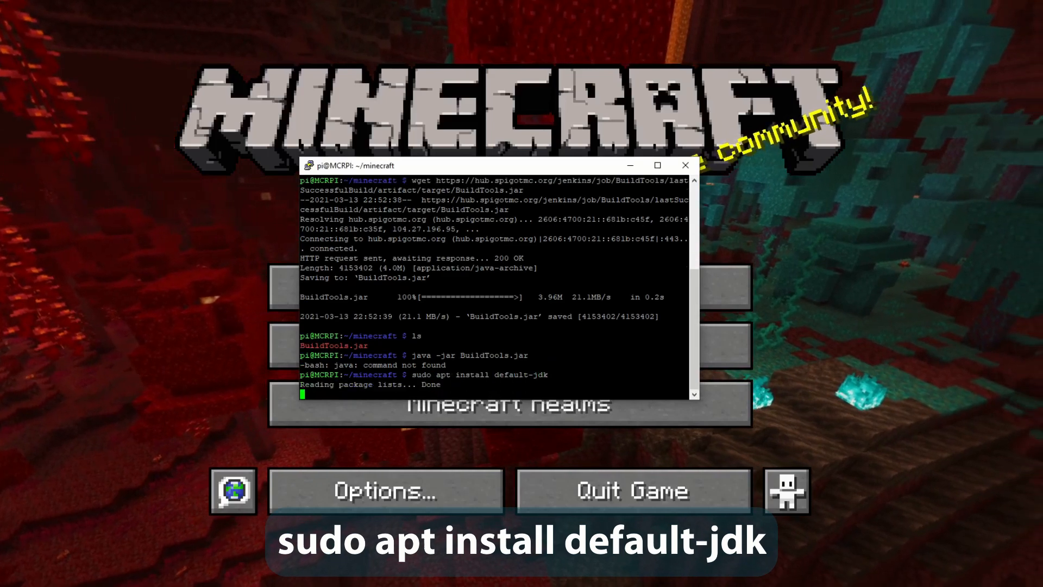
key(Return)
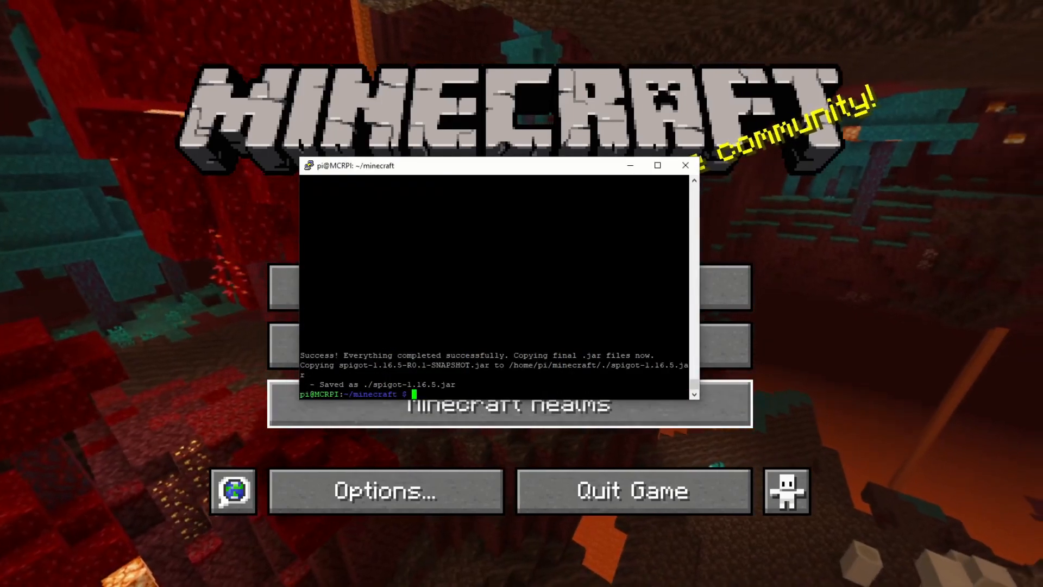
- Launch spigot-1.16.5.jar with -Xms512M and -Xmx512M to generate eula.txt and server.properties
text(java -jar)
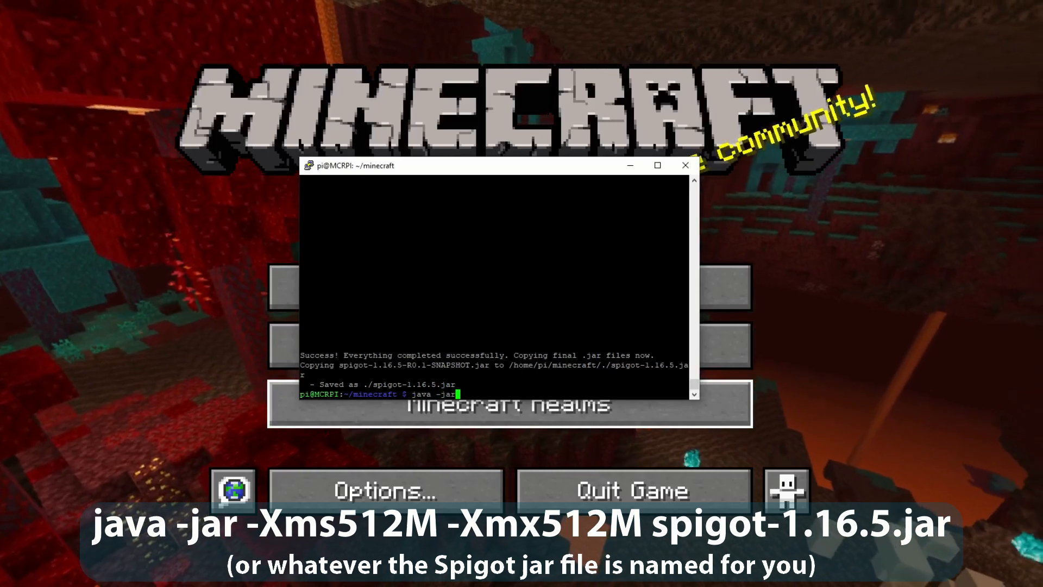
text(-Xms)
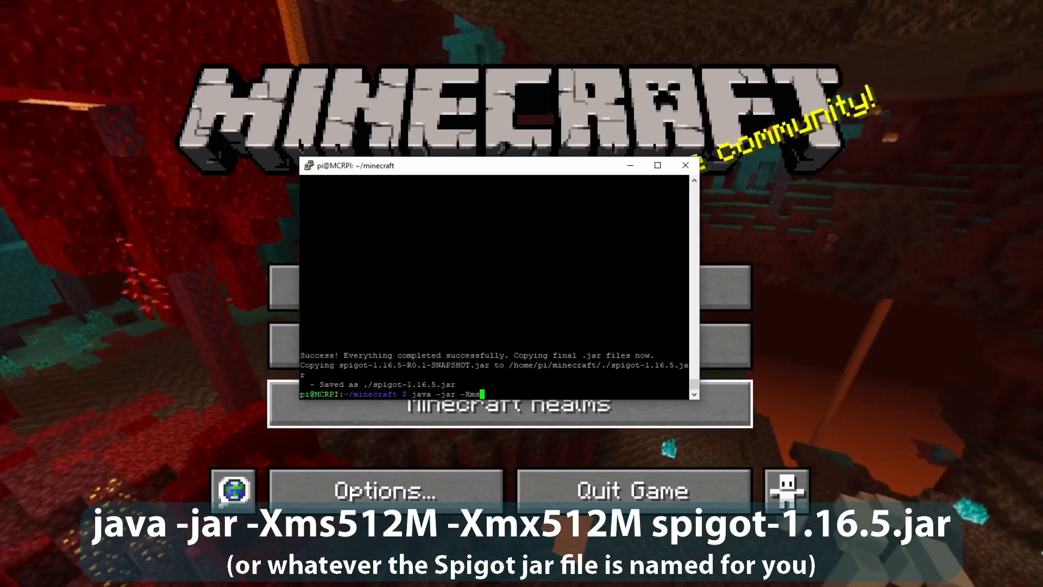
text(512M)
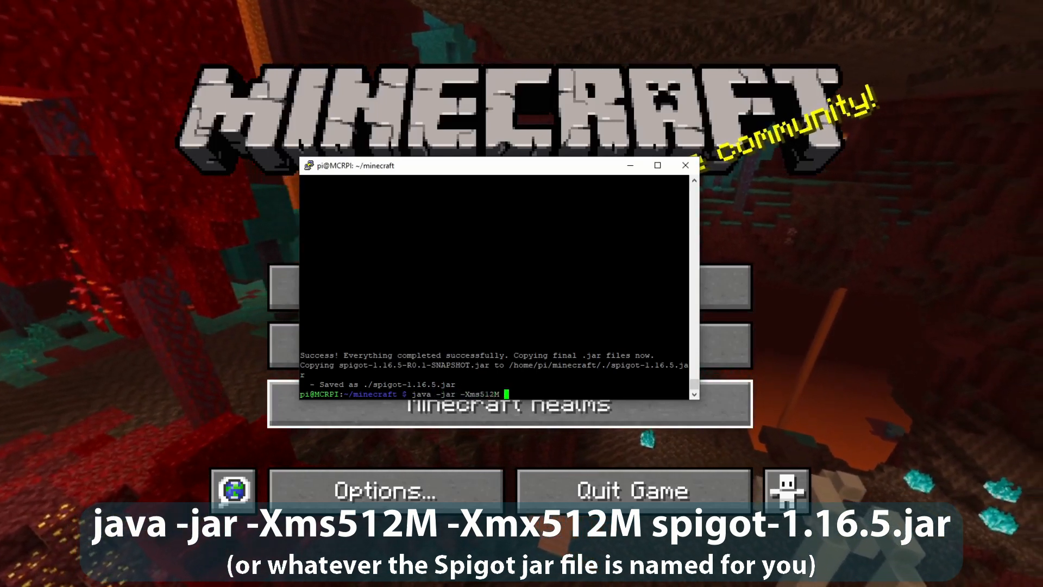
text(-Xmx)
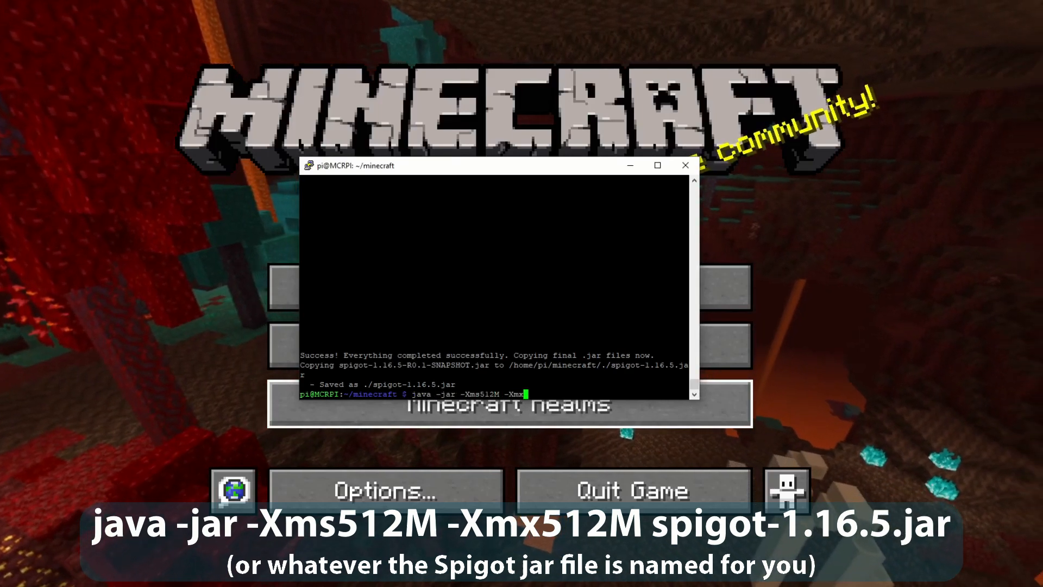
text(512)
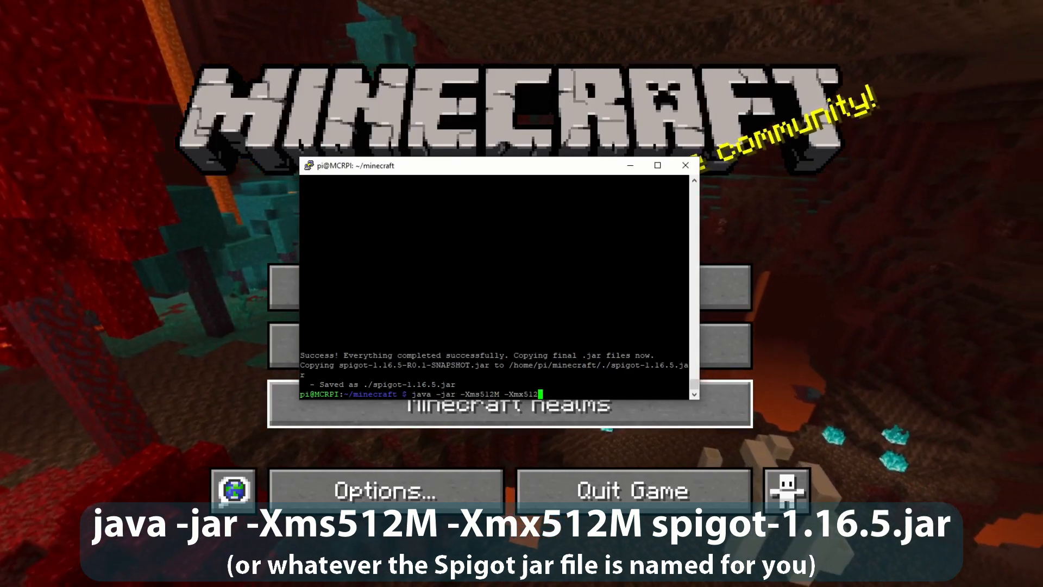
text(spigot-1.16.5.jar)
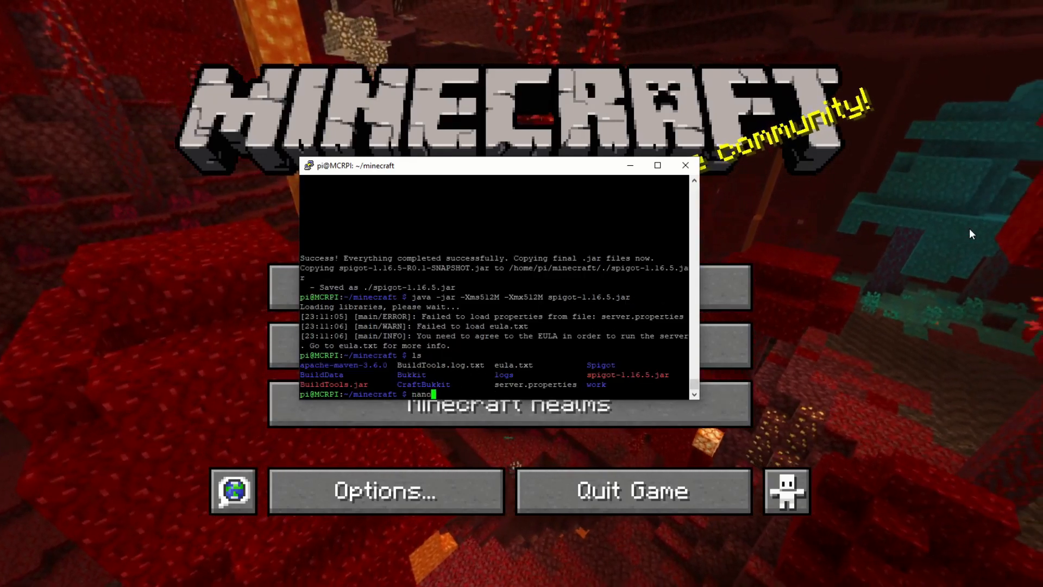
- Save eula=true in eula.txt and relaunch spigot-1.16.5.jar with 512M memory
text(eula.txt)
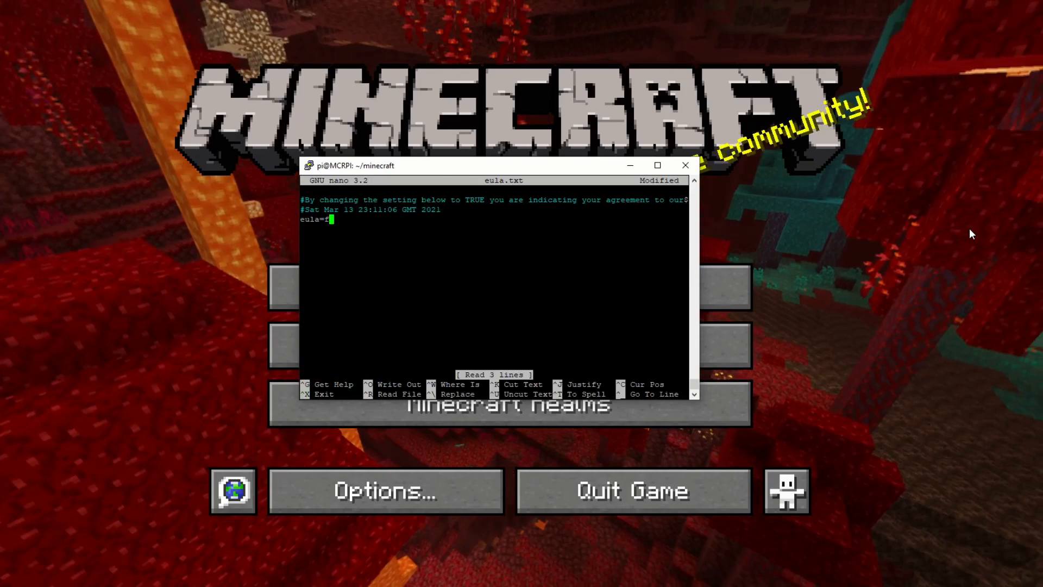
text(rue)
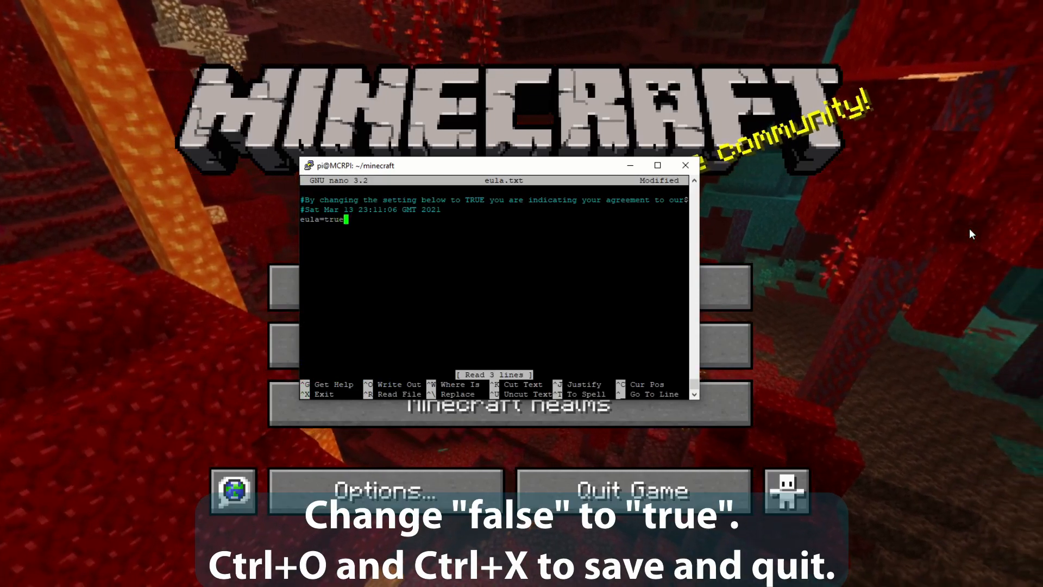
key(ctrl+o)
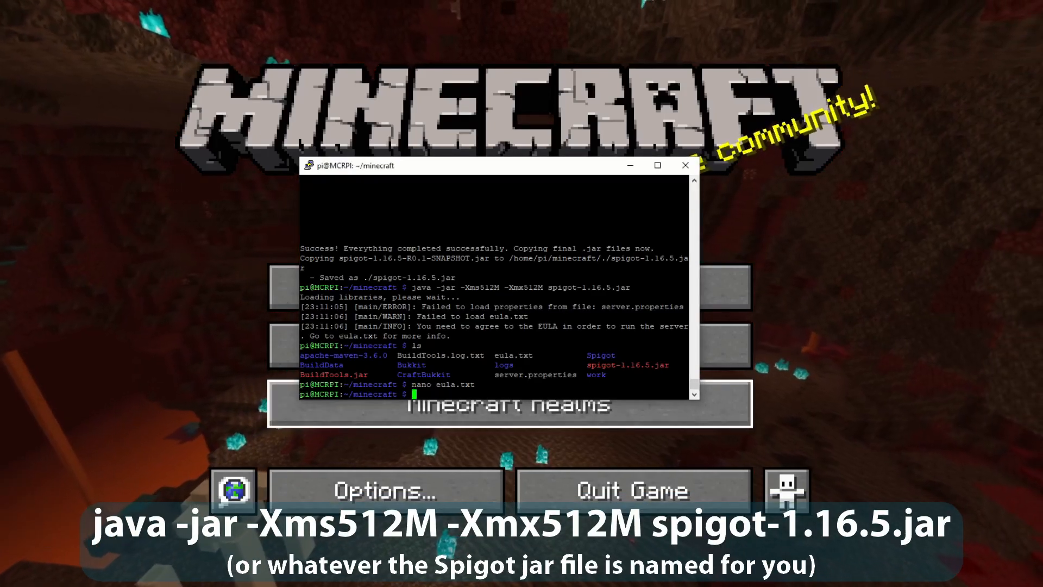
text(java -jar -Xms512M -Xmx512M spigot-1.16.5.jar)
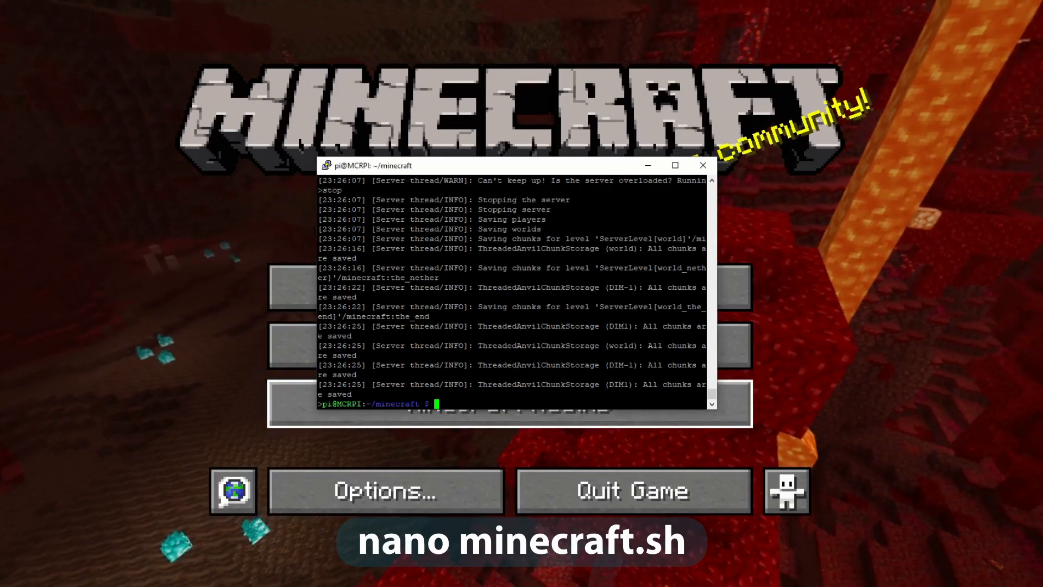
- Write the minecraft.sh startup script in nano and make it executable with chmod +x
text(nano minecraft.sh)
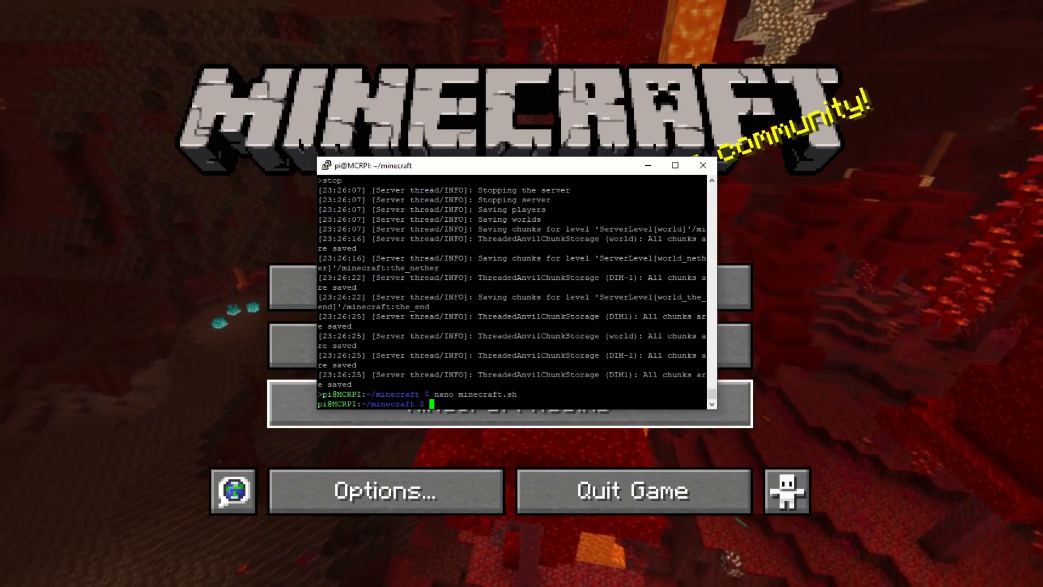
text(chmod +x minecr)
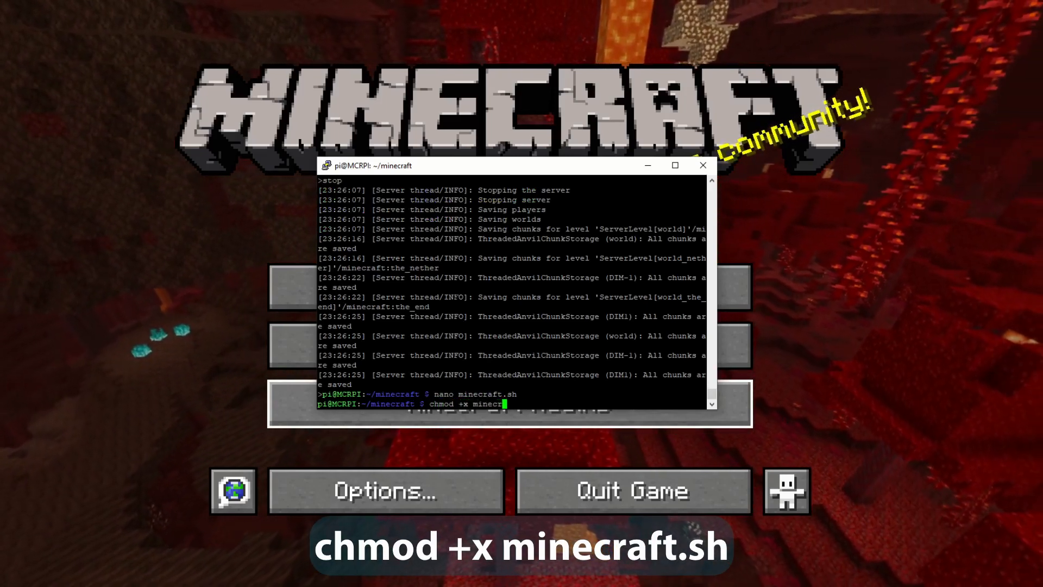
key(Enter)
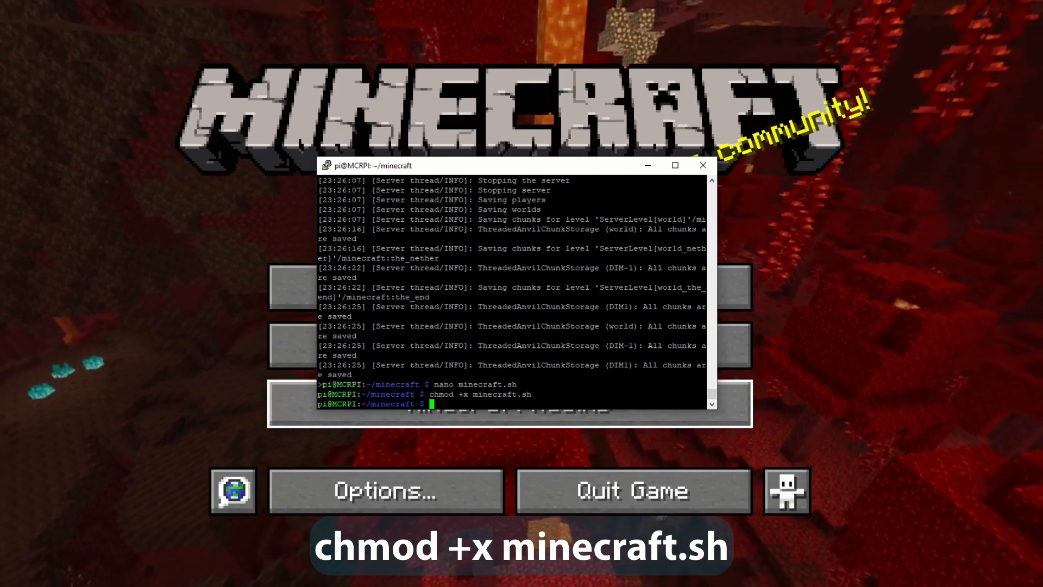
text(nano a)
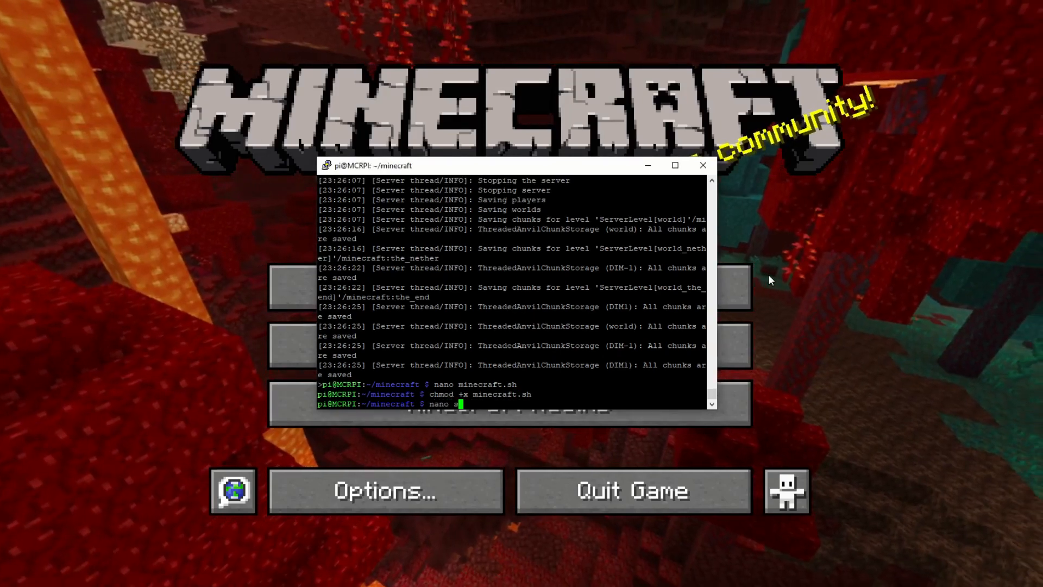
- Set view-distance to 5 in spigot.yml and save the file
text(spigot.yml)
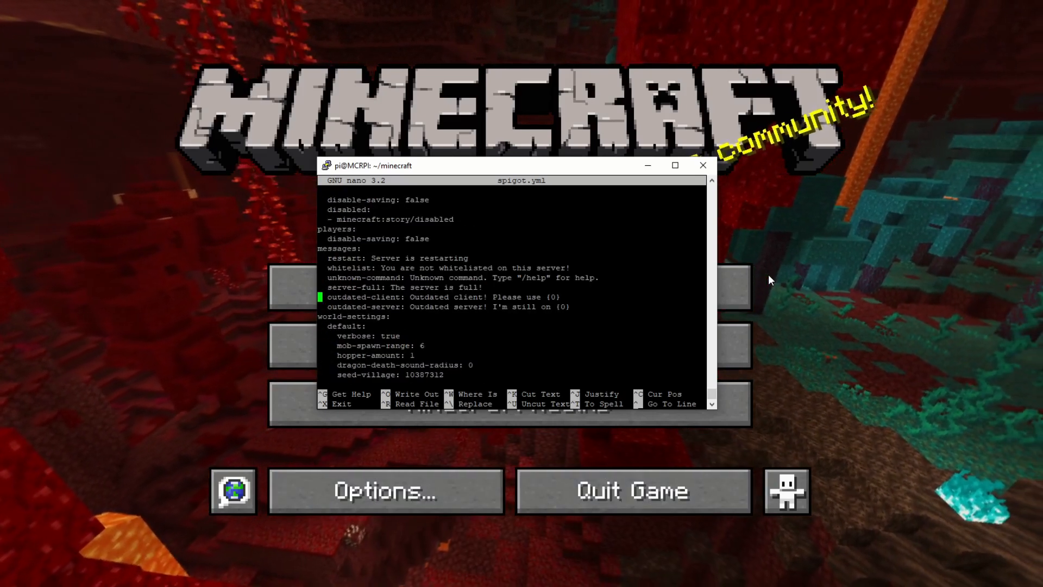
scroll(down, 3)
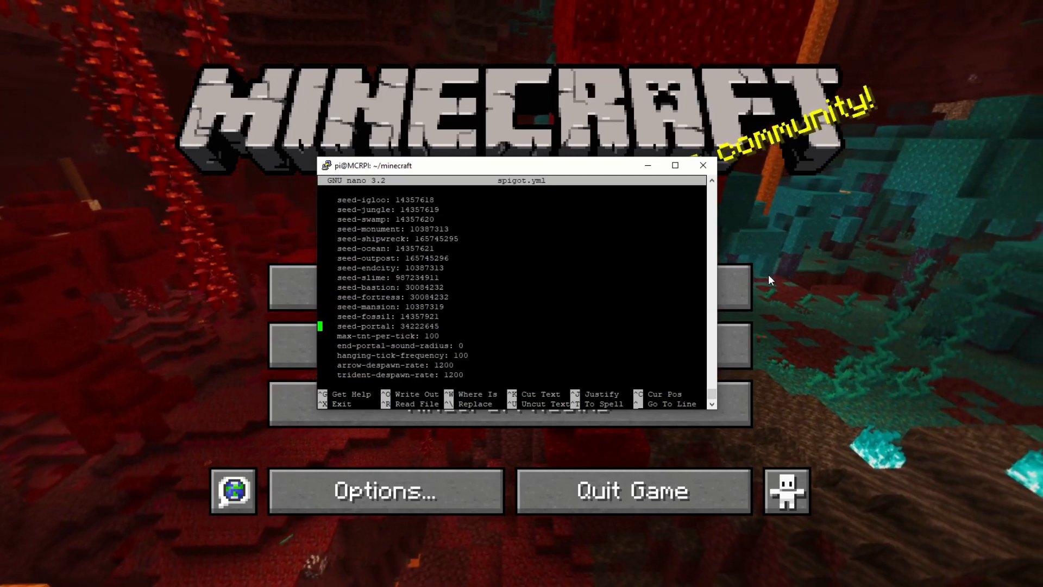
scroll(down, 3)
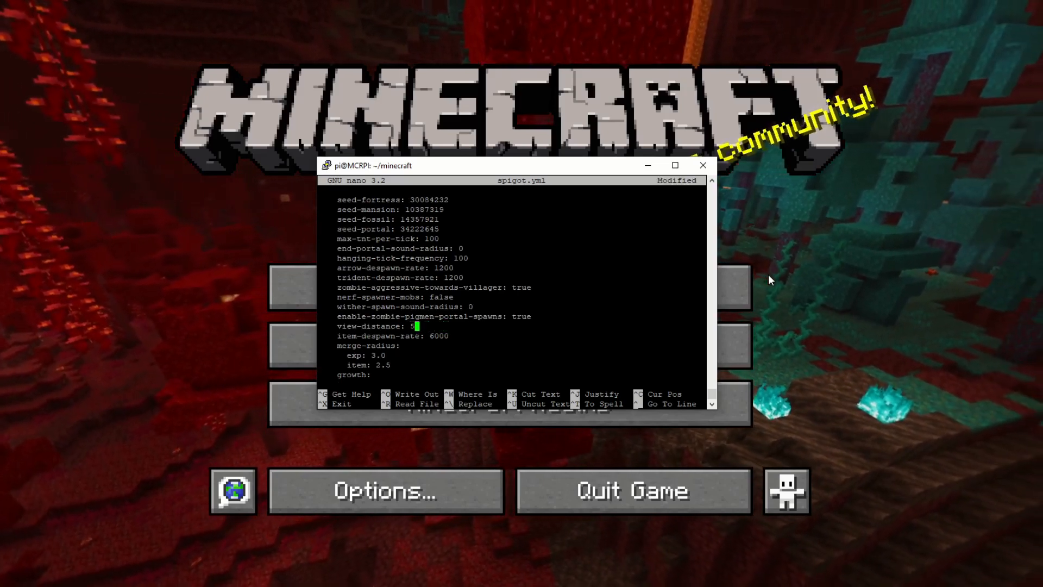
key(ctrl+o)
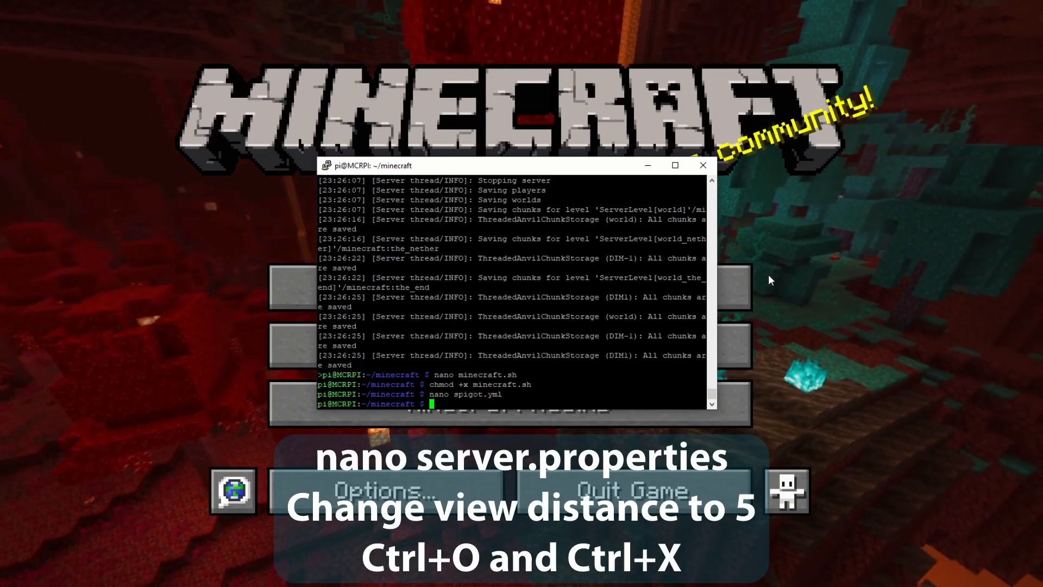
- Set view-distance to 5 in server.properties and save the file
text(nano server)
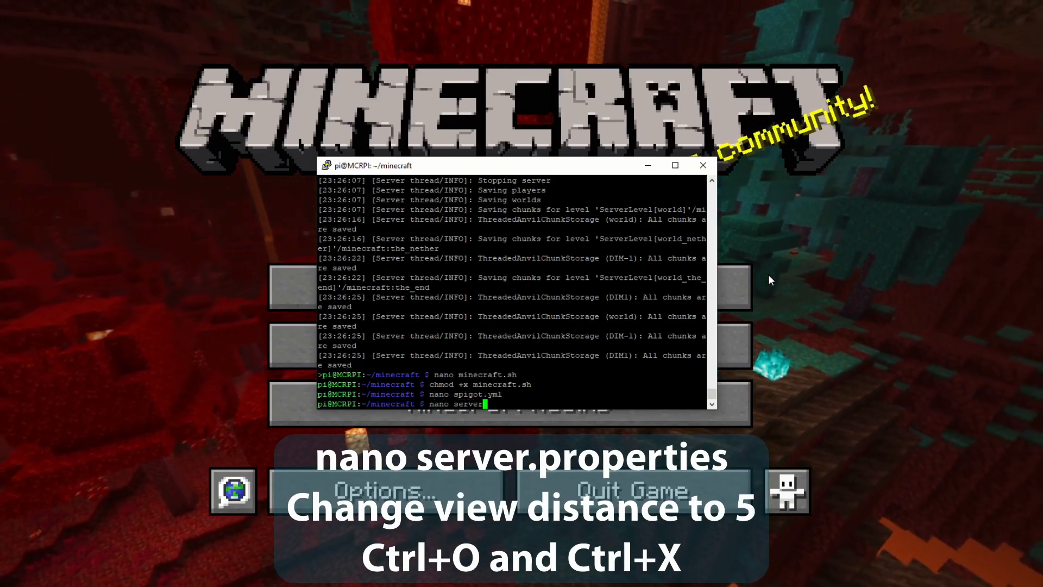
text(.properties)
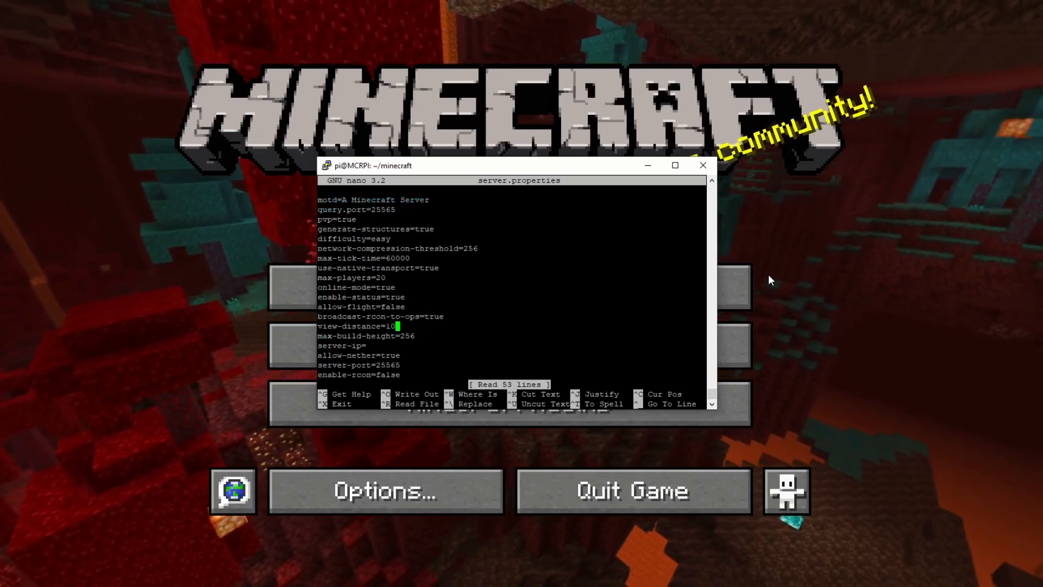
text(5)
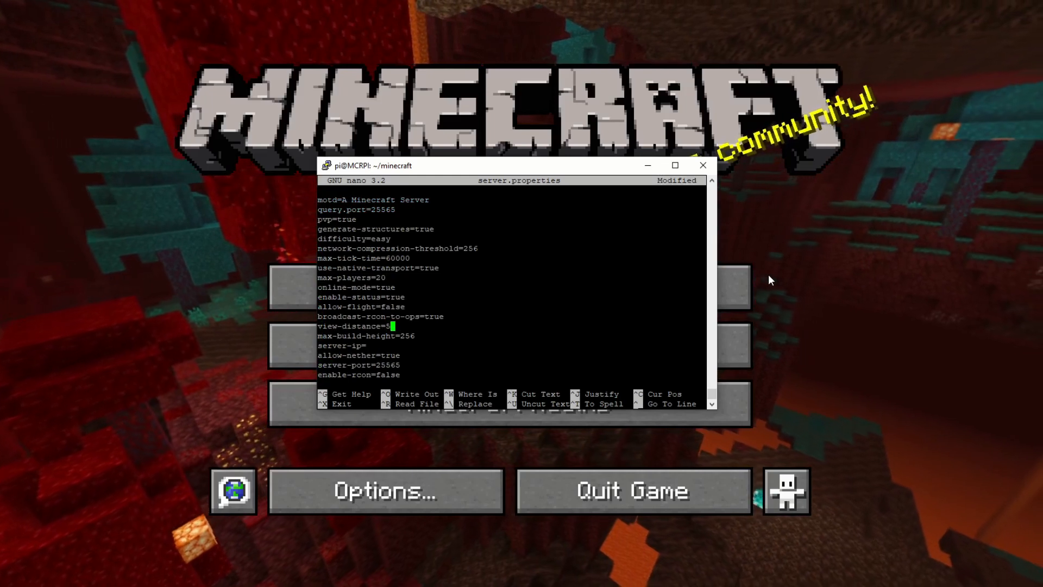
key(ctrl+o)
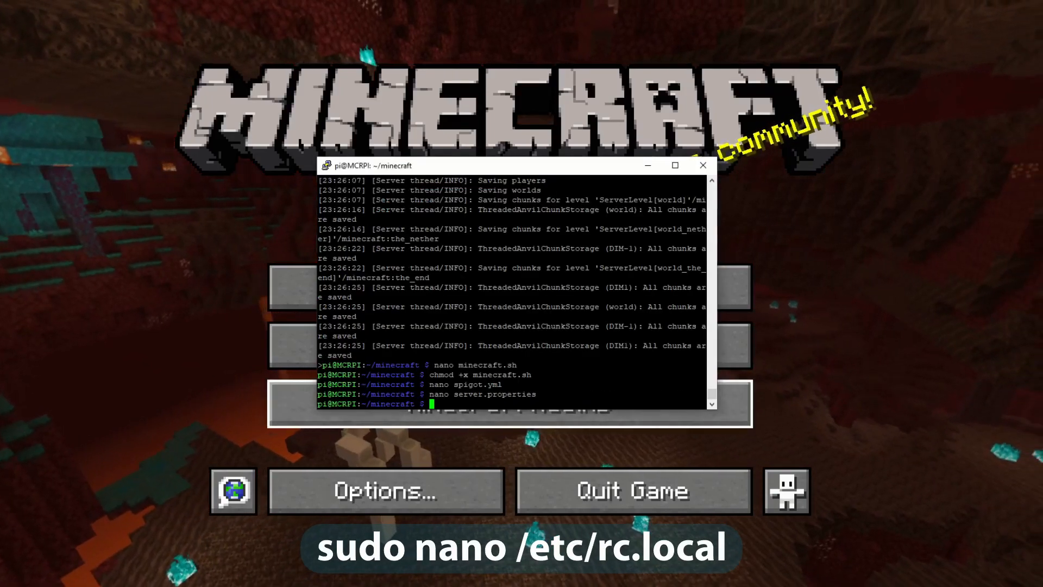
- Add 'su -l pi -c /home/pi/minecraft/minecraft.sh' above exit 0 in /etc/rc.local and save
text(sudo nano /)
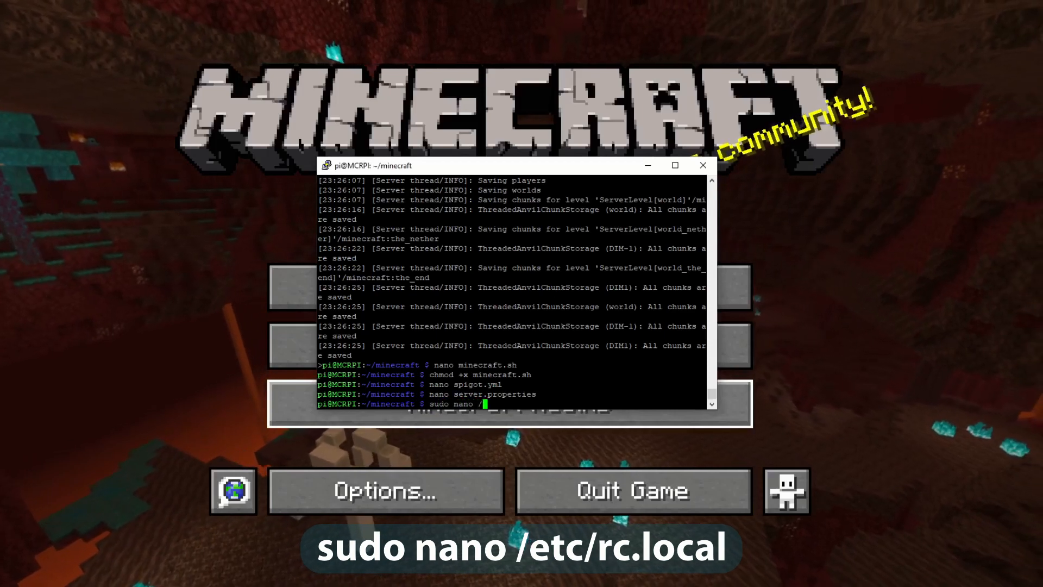
text(/etc/rc.local)
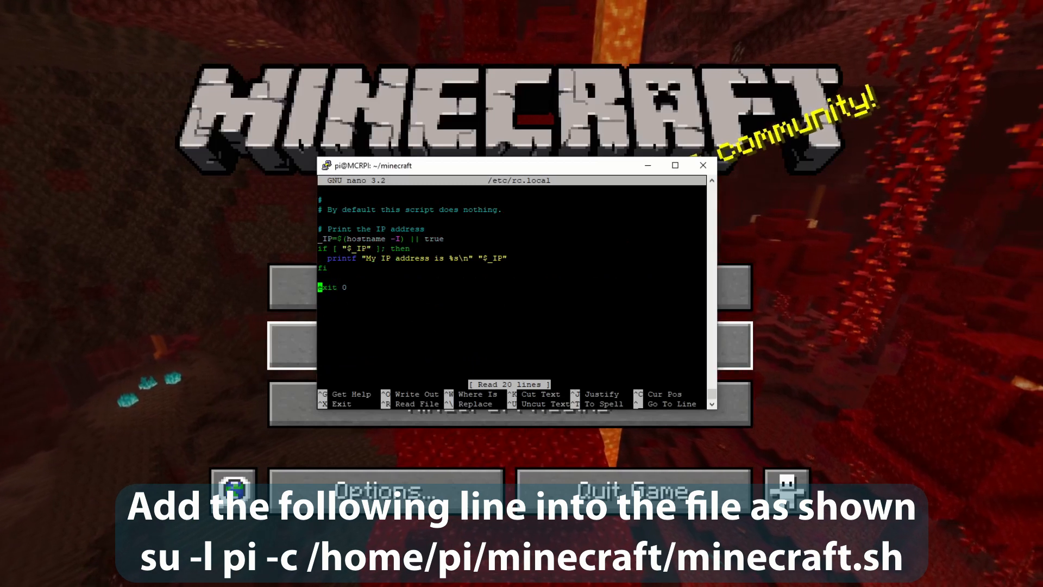
text(su -l pi)
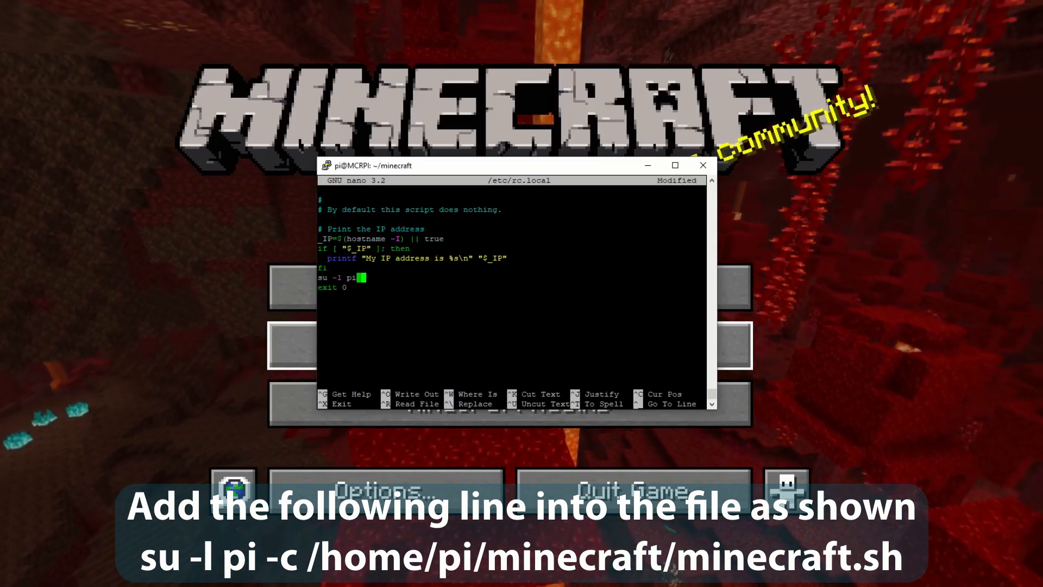
text(-c /home/pi/minecraft/minecraft)
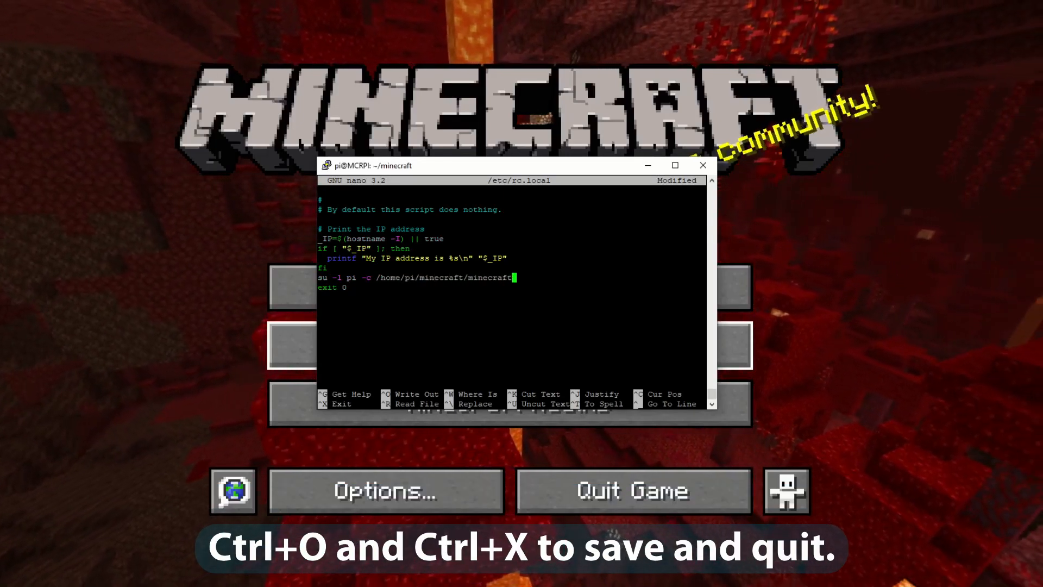
key(ctrl+o)
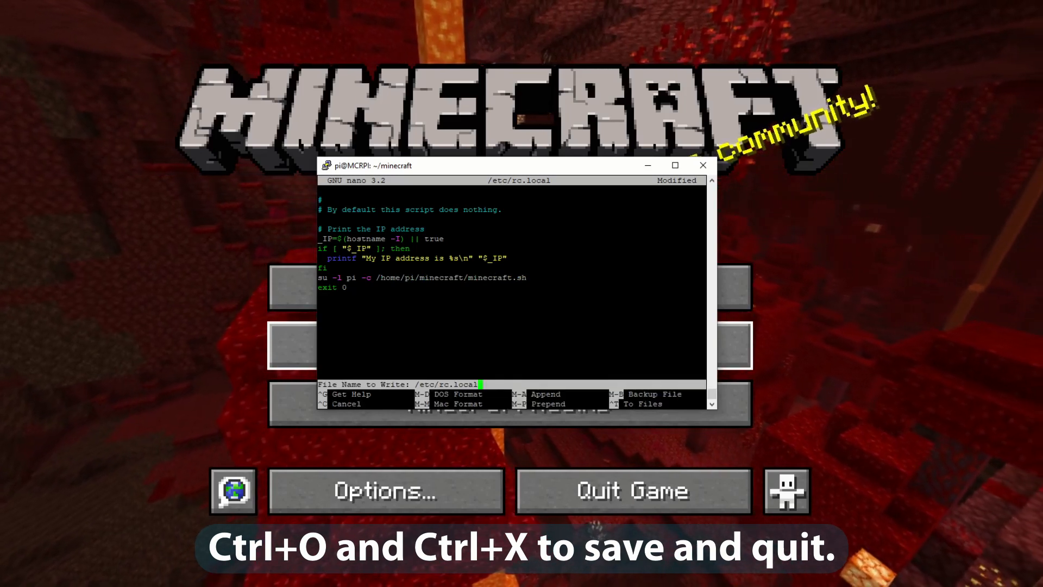
key(Ctrl+X)
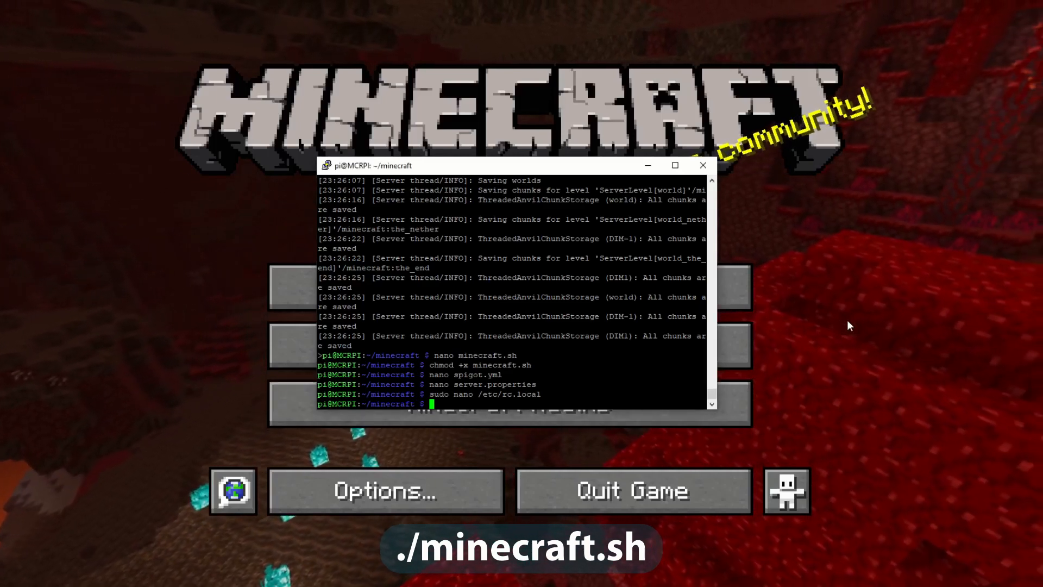
- Run ./minecraft.sh, then check screen -list for the detached minecraft session
text(./minecraft.sh)
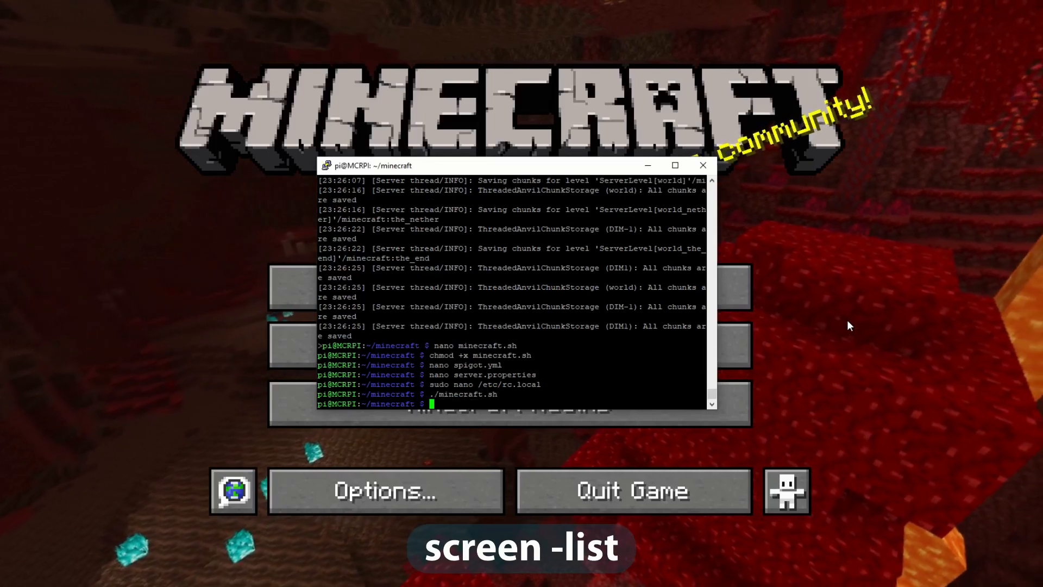
text(screen -list)
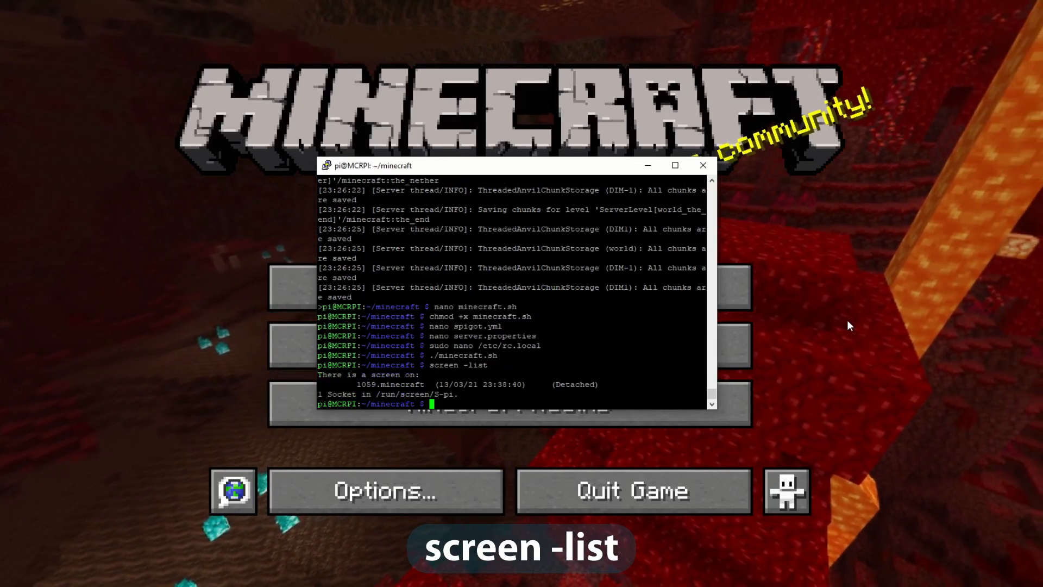
text(sc)
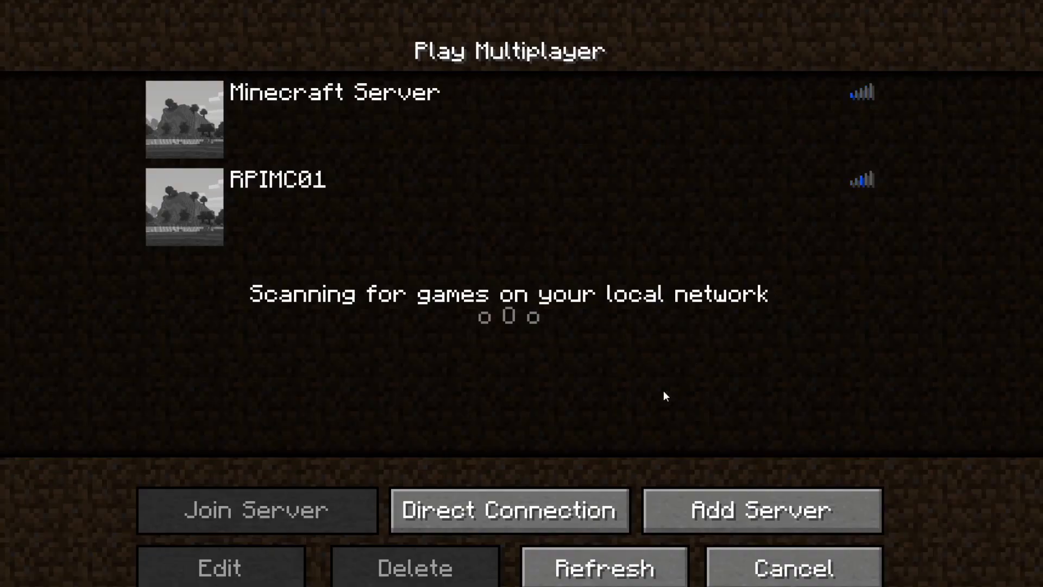
- Direct-connect to server address 192.168.1.81 and join the server
click(509, 510)
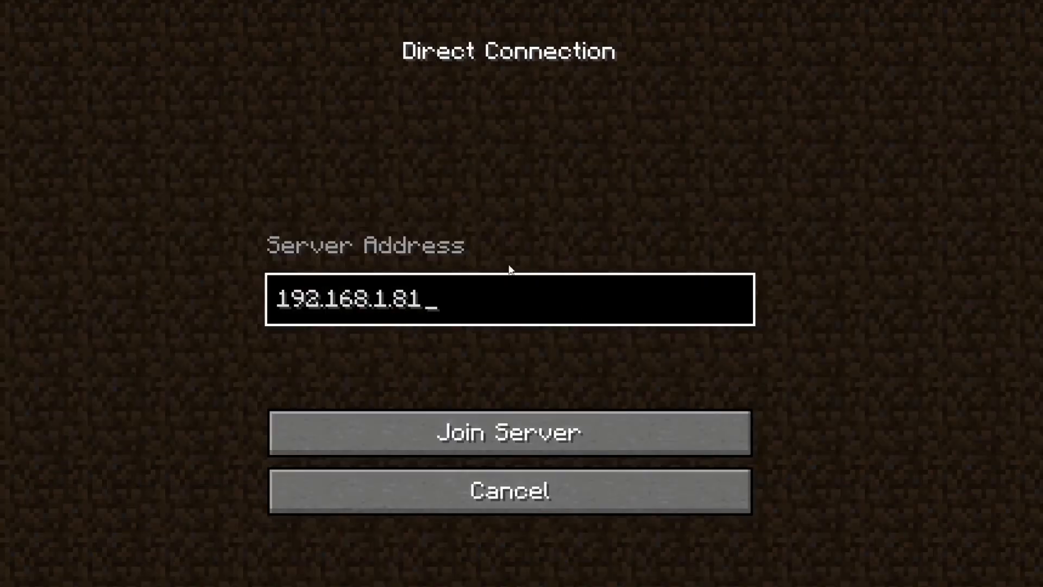
click(507, 432)
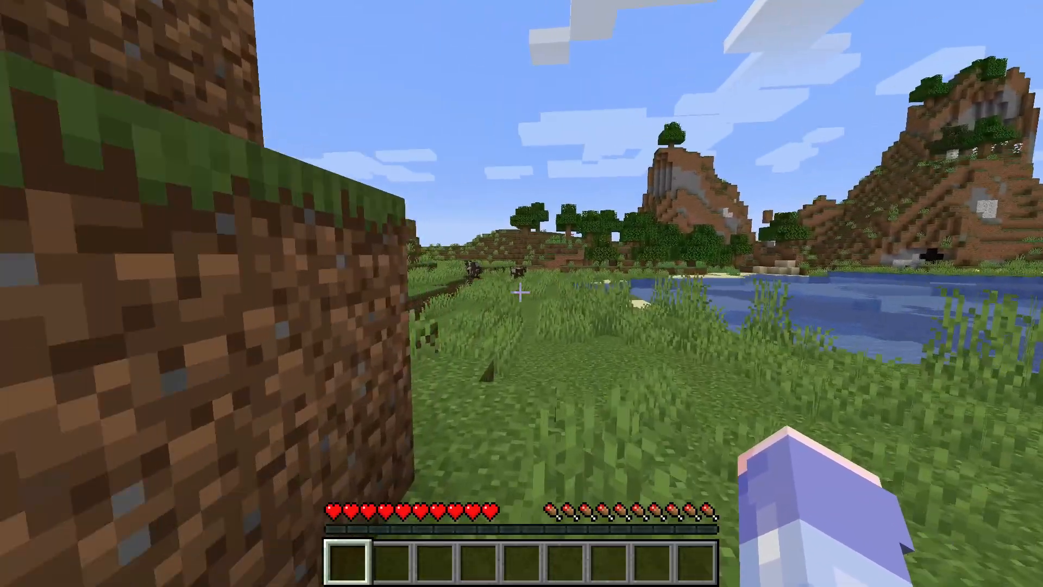
mouse_move(521, 294)
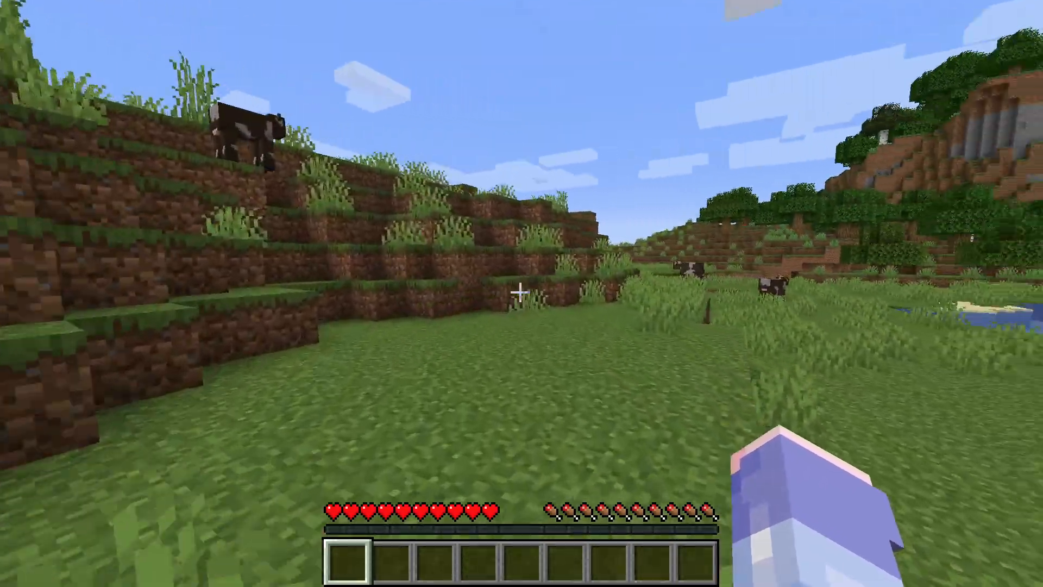